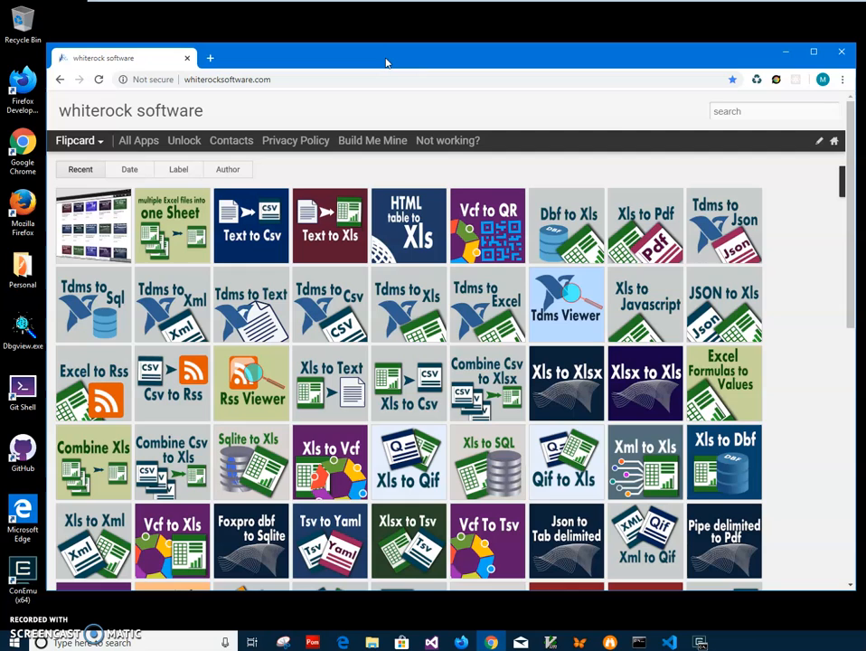
{"action": "mouse_move", "coordinate": [329, 80]}
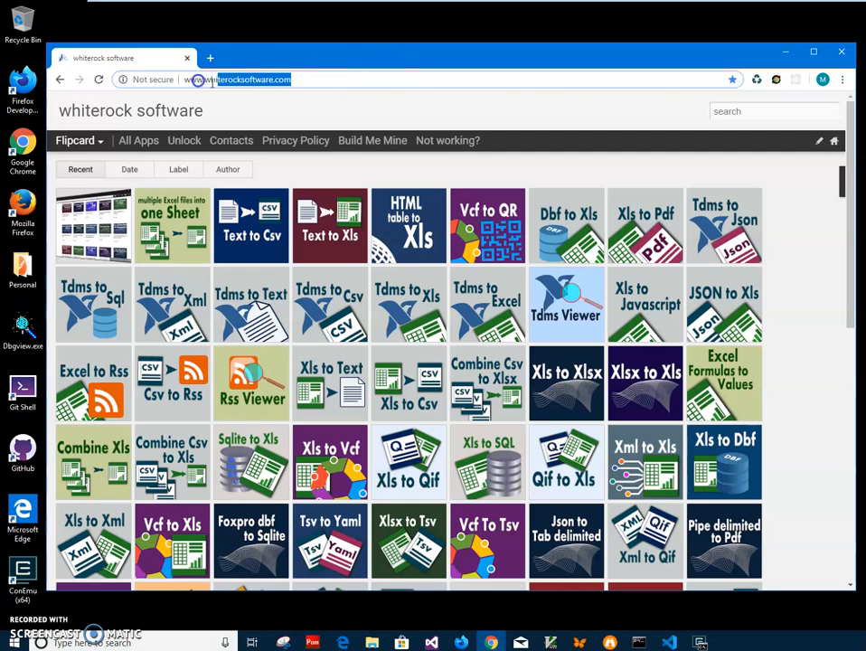
{"action": "mouse_move", "coordinate": [739, 110]}
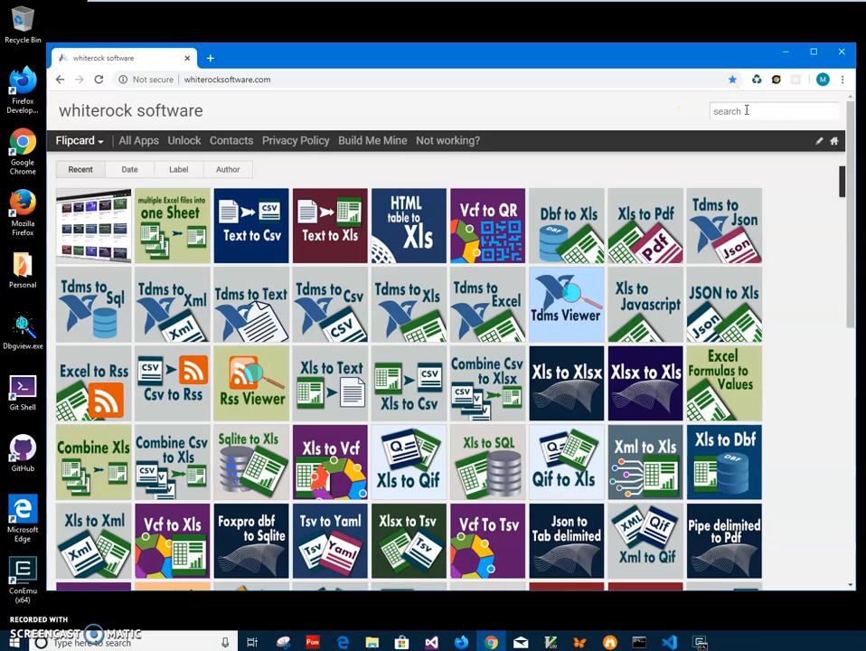
Search the whiterock software site for 'excel', listing 7 matching articles
{"action": "type", "text": "excel"}
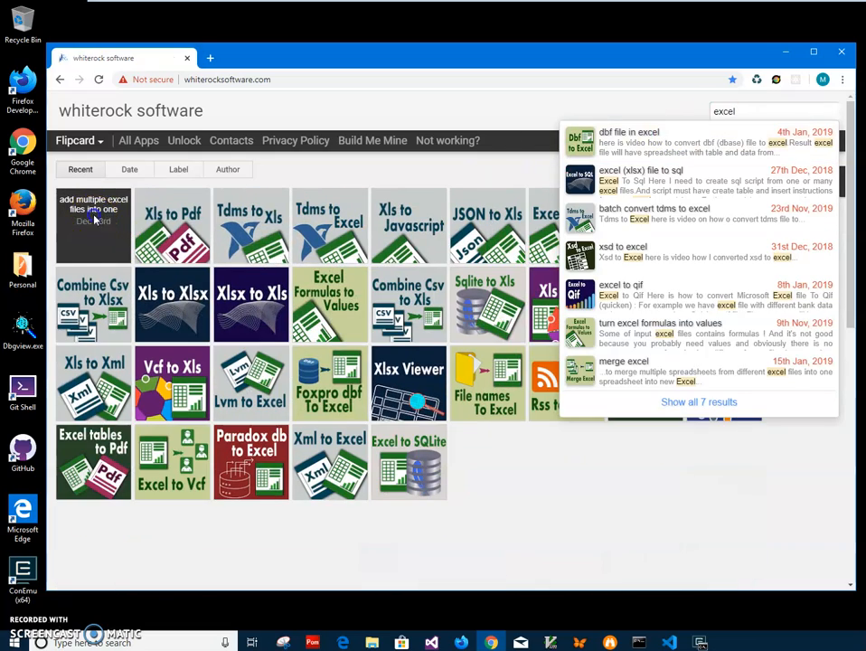
Download OneSheetSetup.zip from the 'add multiple excel files into one sheet' article and view its .msi
{"action": "left_click", "coordinate": [94, 224]}
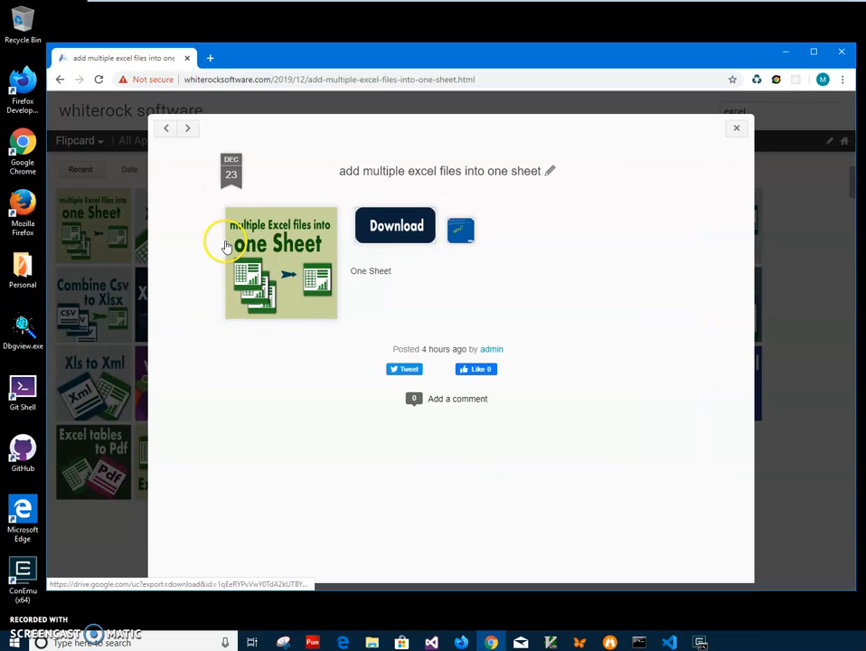
{"action": "left_click", "coordinate": [455, 400]}
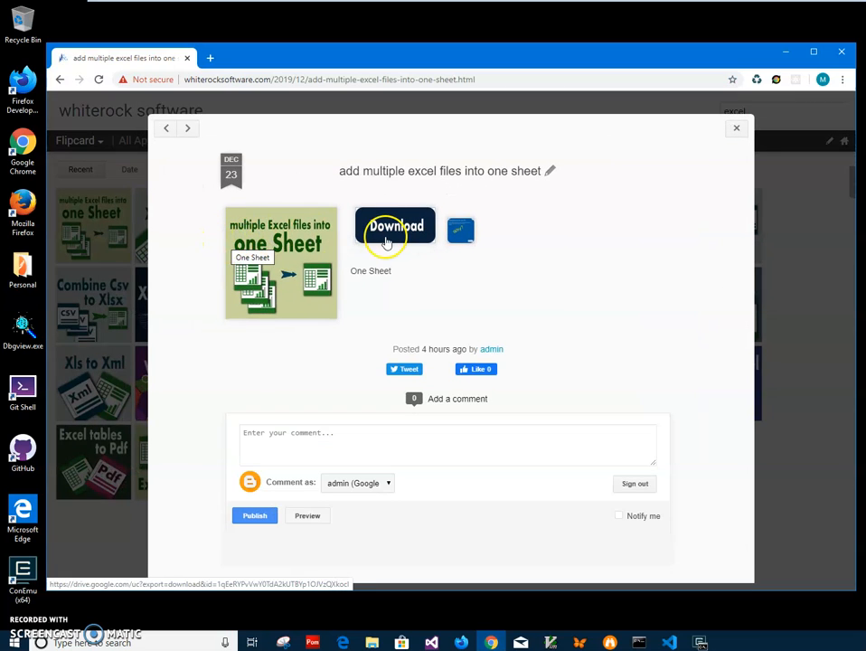
{"action": "left_click", "coordinate": [394, 226]}
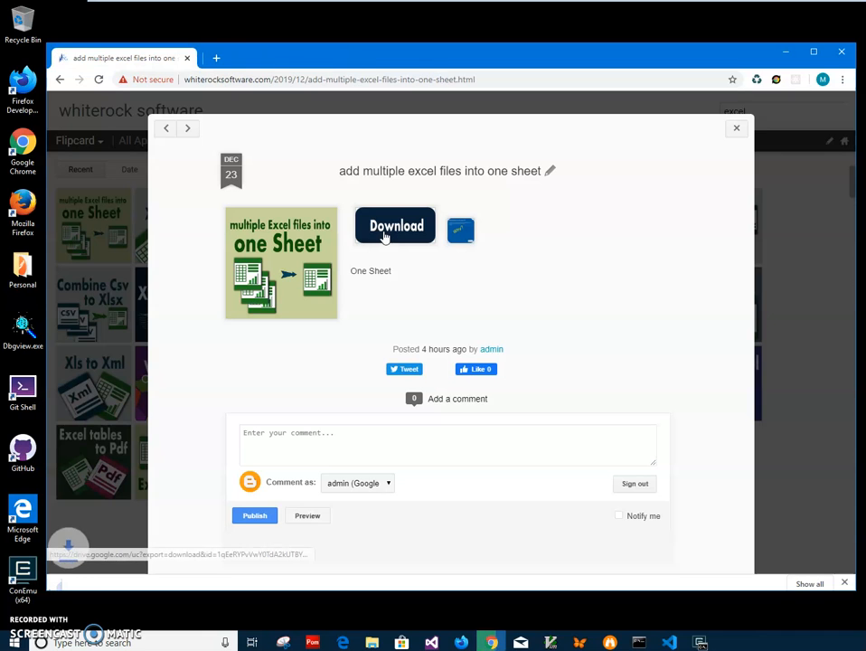
{"action": "left_click", "coordinate": [394, 224]}
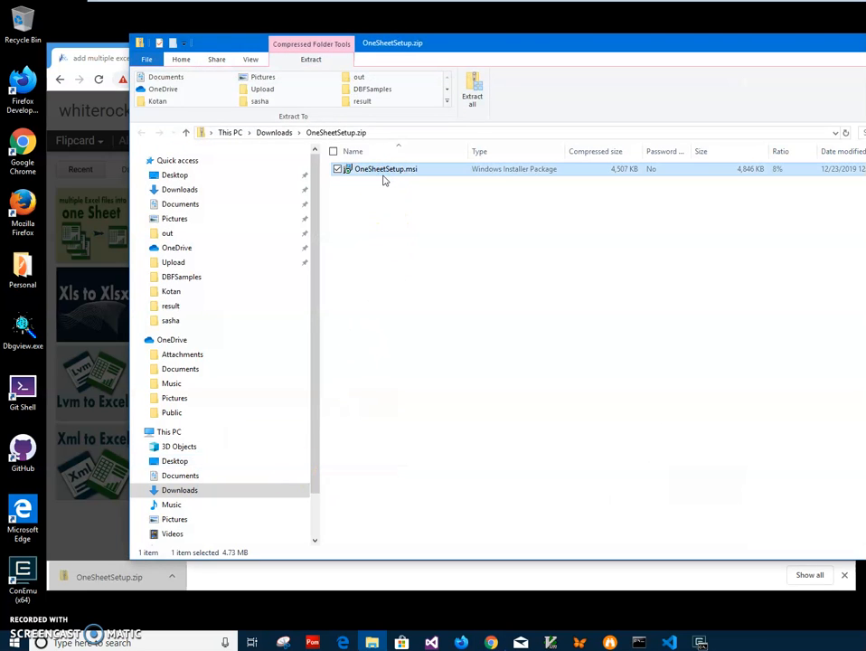
Launch OneSheetSetup.msi and run it anyway past the SmartScreen warning
{"action": "double_click", "coordinate": [384, 170]}
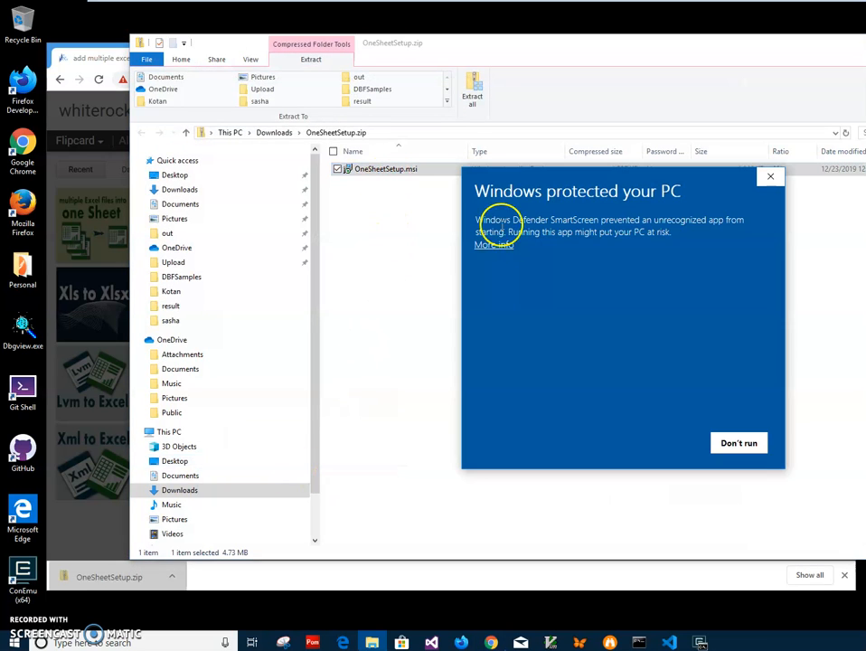
{"action": "left_click", "coordinate": [493, 244]}
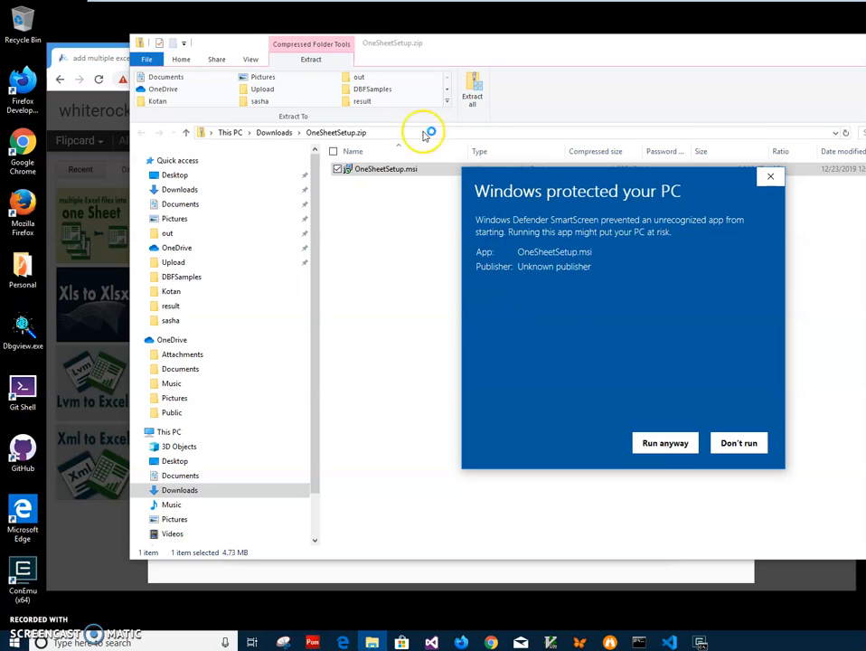
{"action": "mouse_move", "coordinate": [596, 269]}
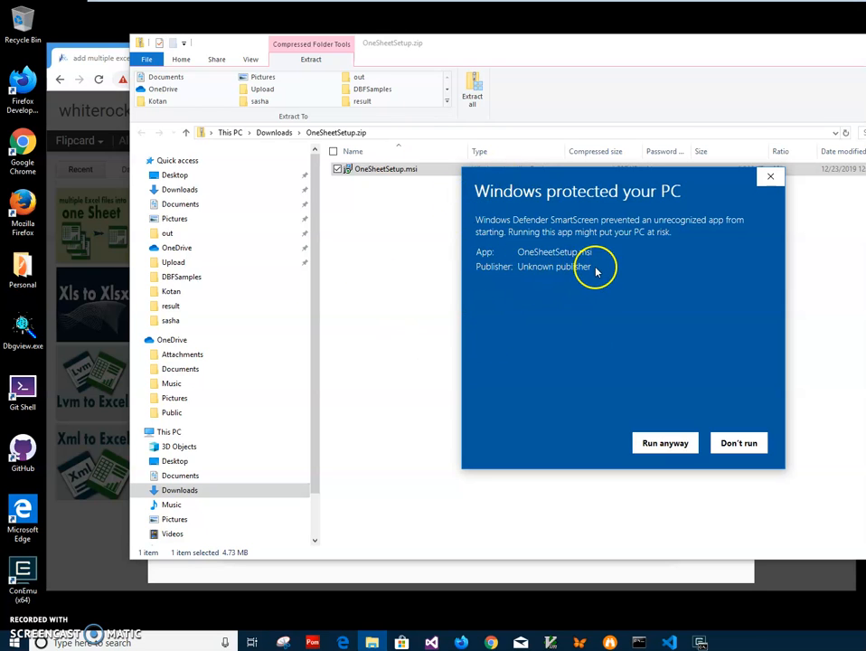
{"action": "mouse_move", "coordinate": [647, 434]}
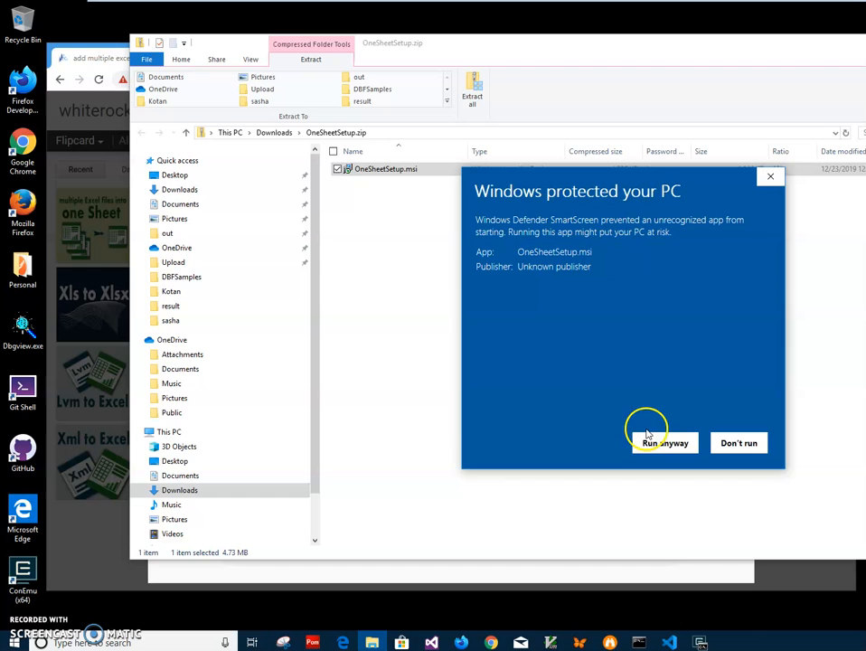
{"action": "left_click", "coordinate": [665, 443]}
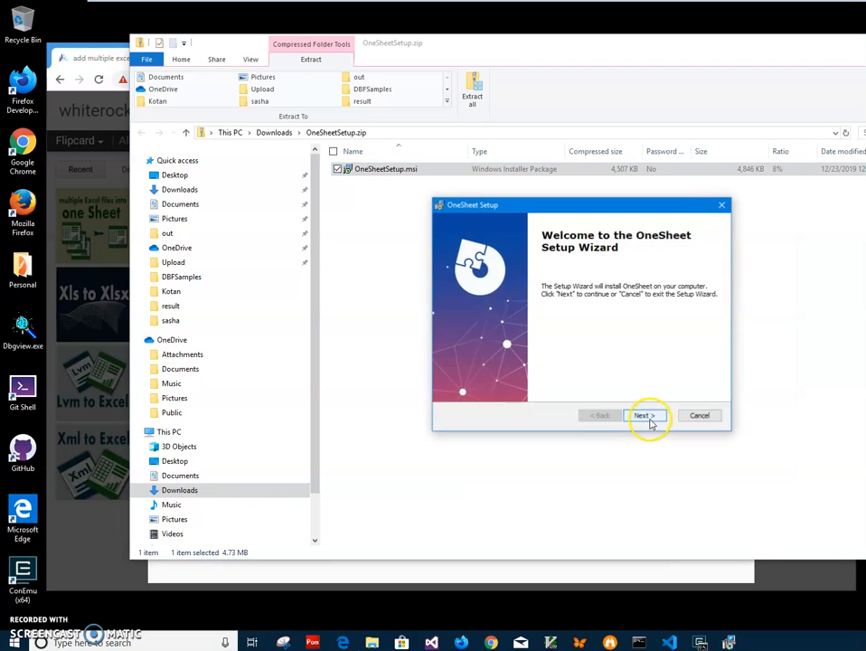
Complete the OneSheet setup wizard, allowing the UAC prompt, through to Finish
{"action": "left_click", "coordinate": [643, 414]}
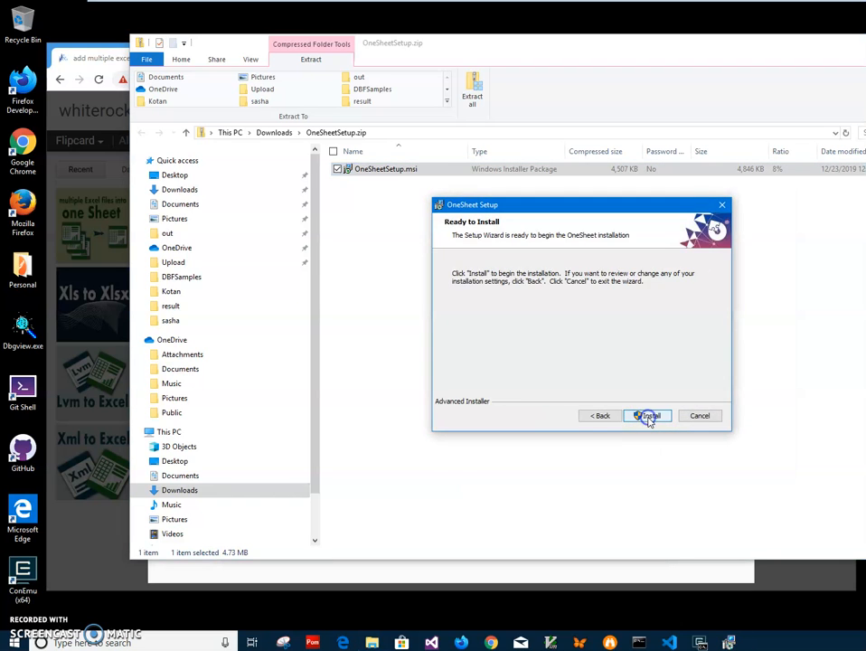
{"action": "left_click", "coordinate": [647, 414]}
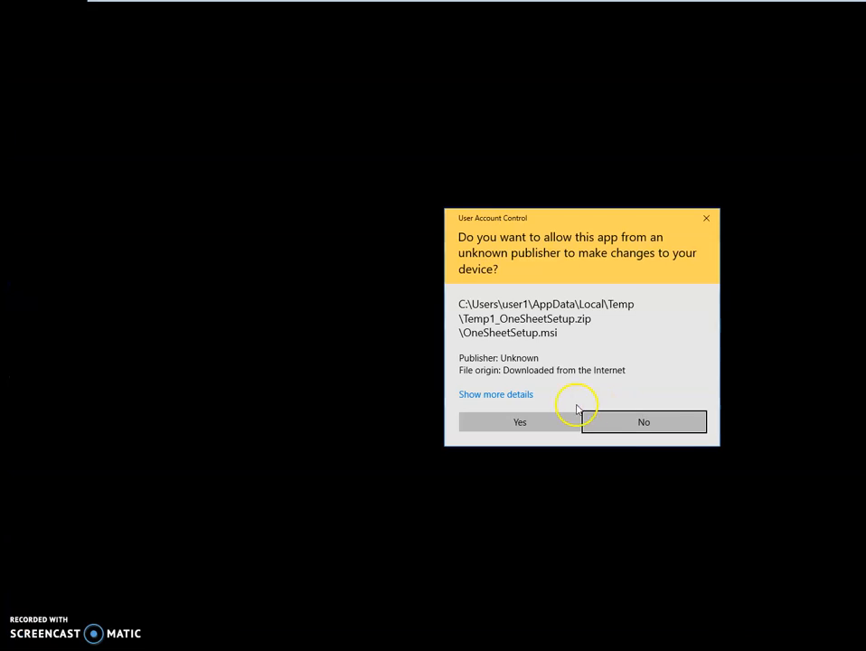
{"action": "left_click", "coordinate": [521, 423]}
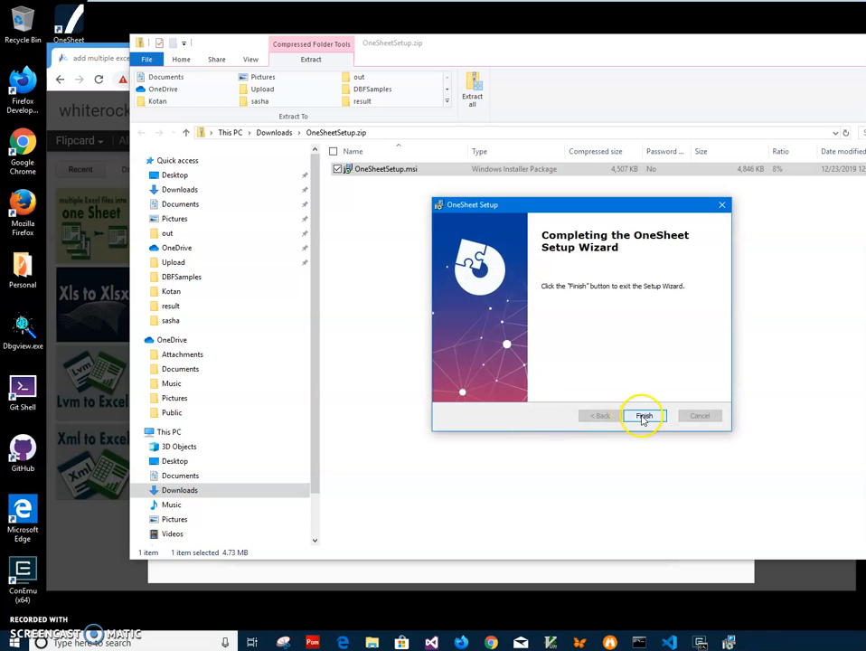
{"action": "left_click", "coordinate": [643, 414]}
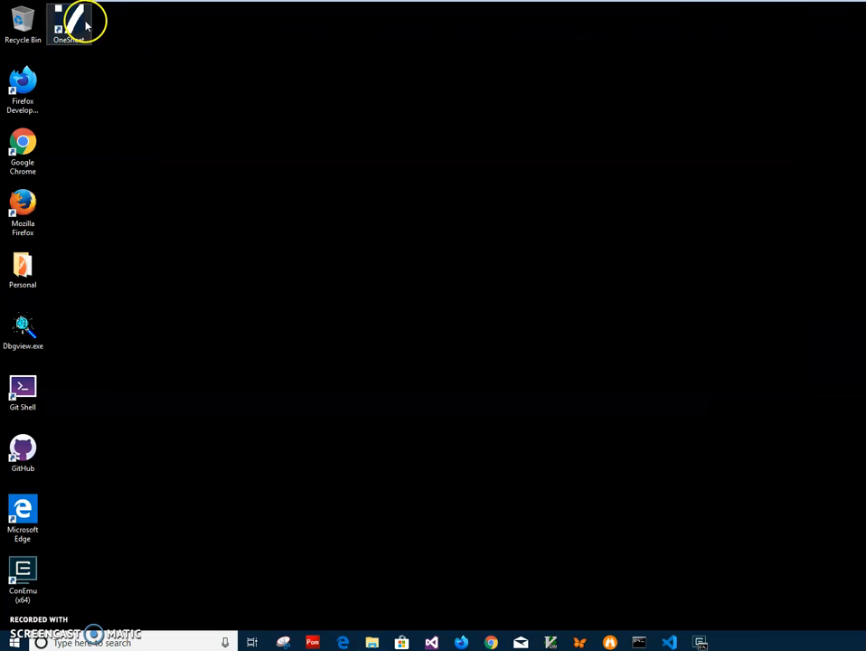
Launch One Sheet from its desktop shortcut to its Step 1 input screen
{"action": "double_click", "coordinate": [69, 22]}
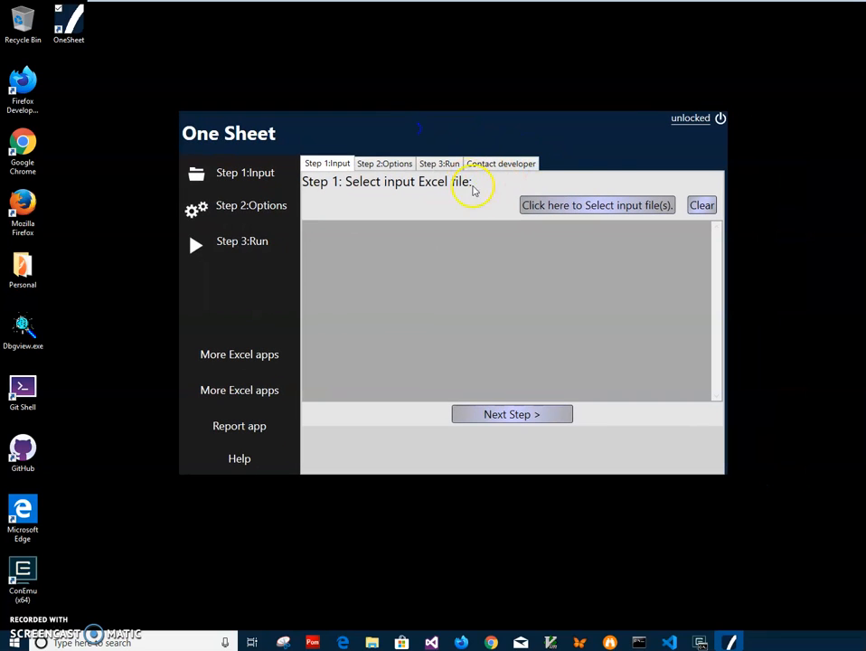
{"action": "mouse_move", "coordinate": [322, 271]}
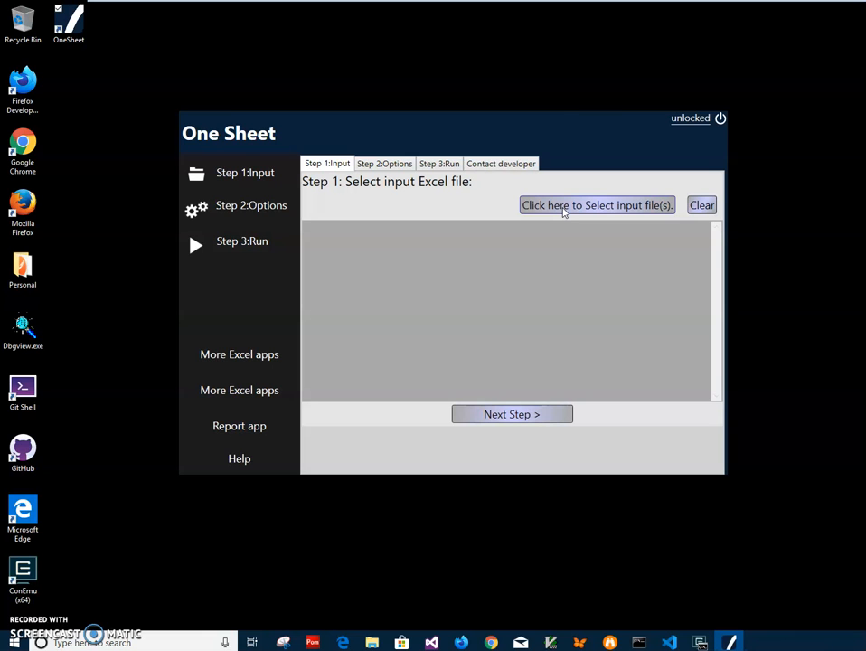
Browse the input file picker to the my-excel folder and select States01.xlsx
{"action": "left_click", "coordinate": [596, 206]}
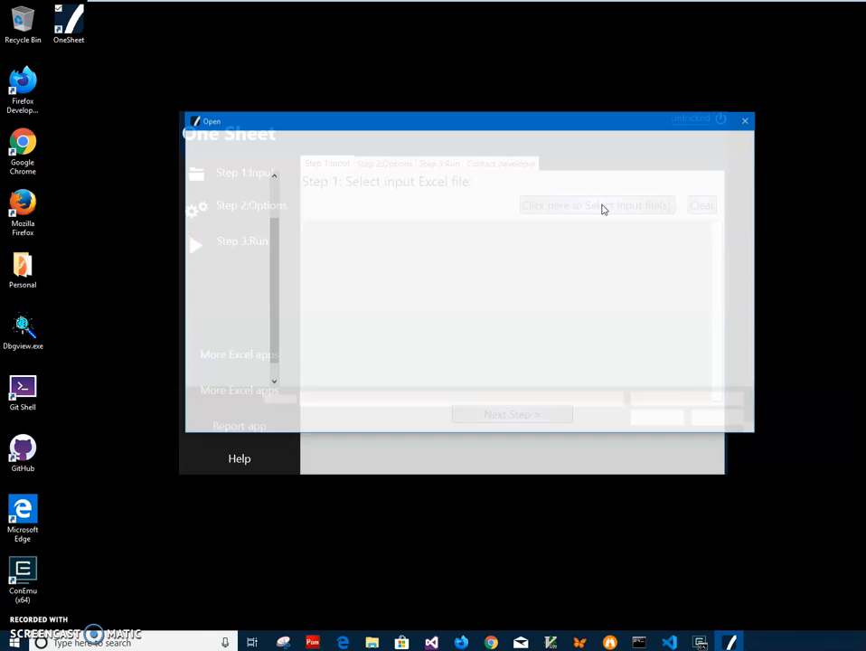
{"action": "left_click", "coordinate": [596, 206]}
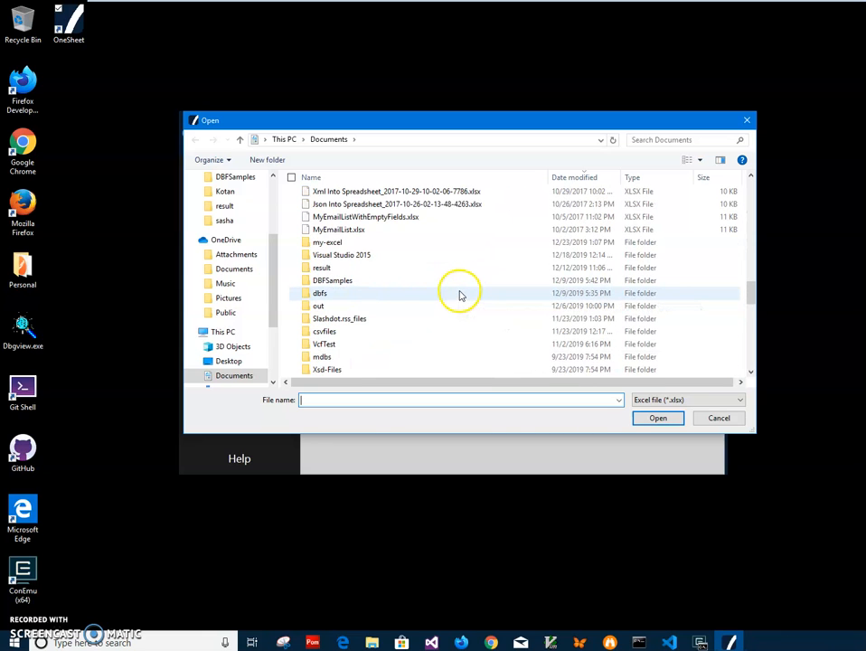
{"action": "double_click", "coordinate": [325, 243]}
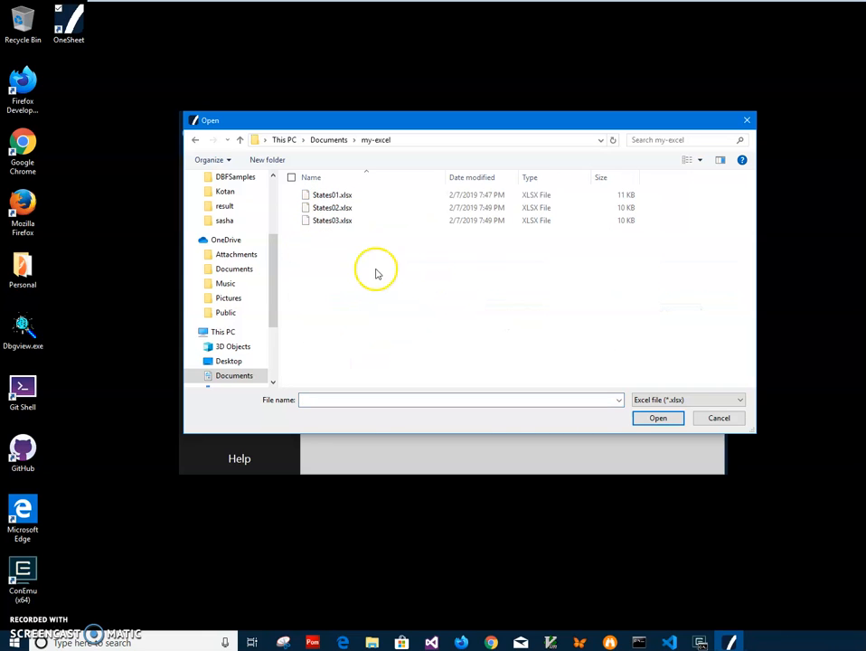
{"action": "left_click", "coordinate": [333, 196]}
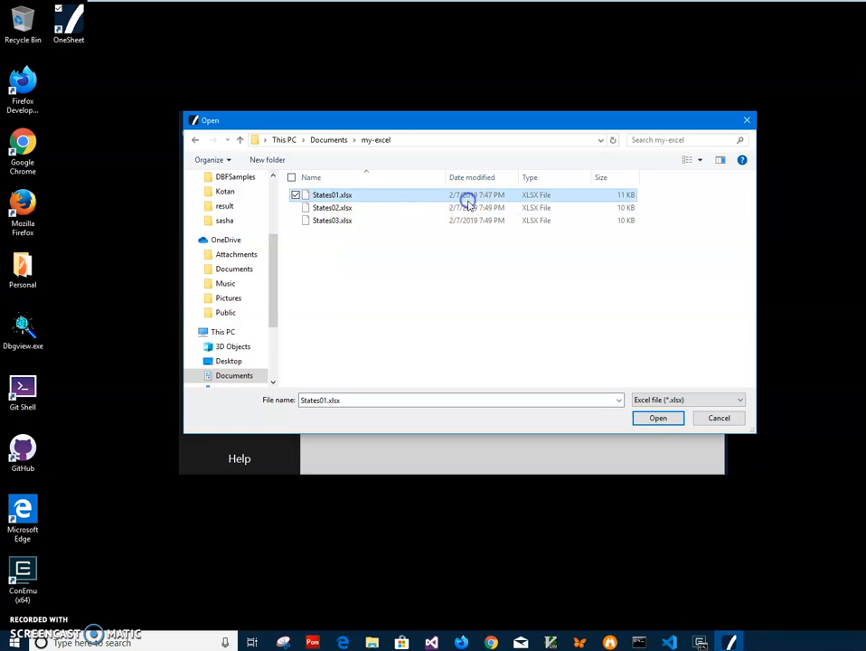
{"action": "left_click", "coordinate": [333, 220]}
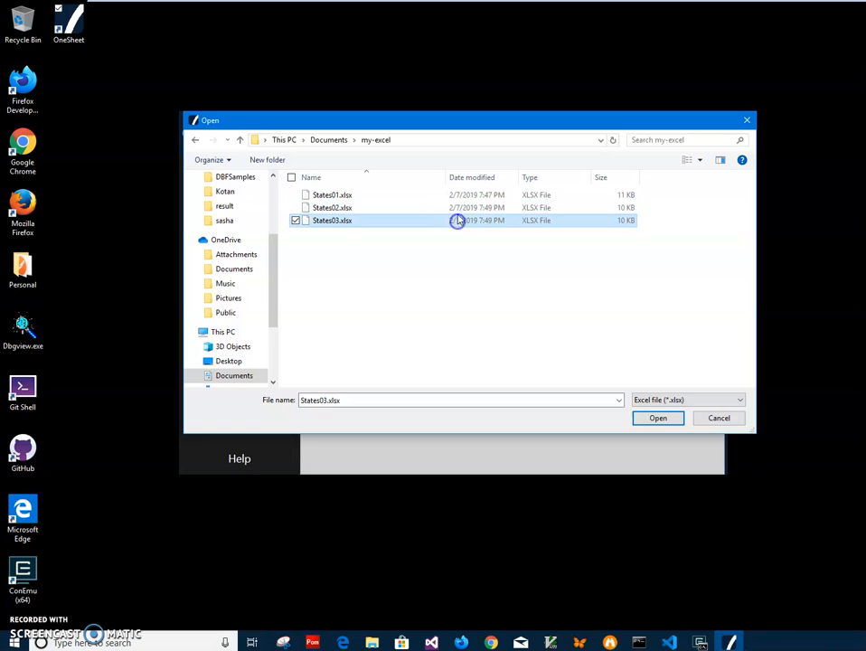
{"action": "left_click", "coordinate": [332, 195]}
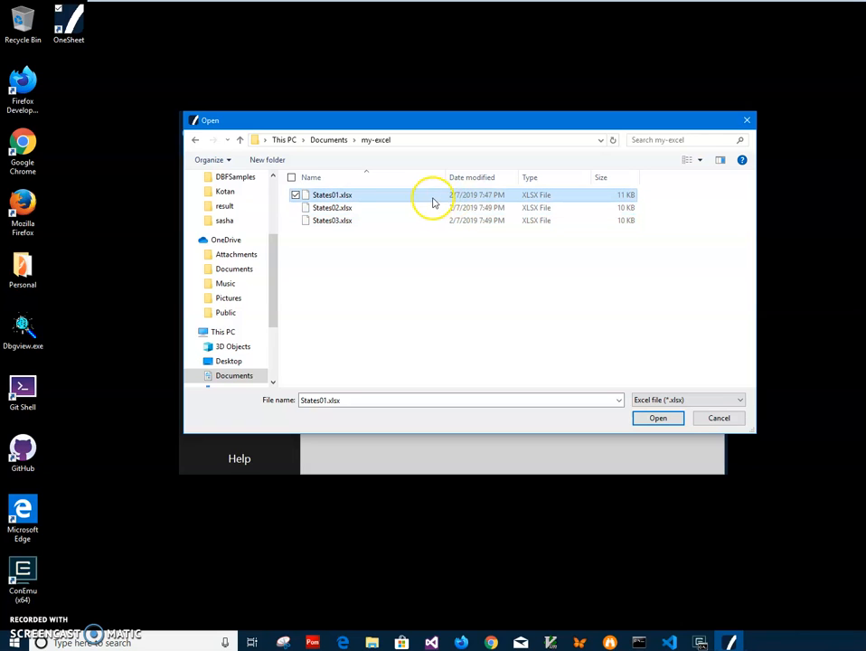
Open States01.xlsx from the picker in Excel Mobile to check its state list
{"action": "right_click", "coordinate": [333, 196]}
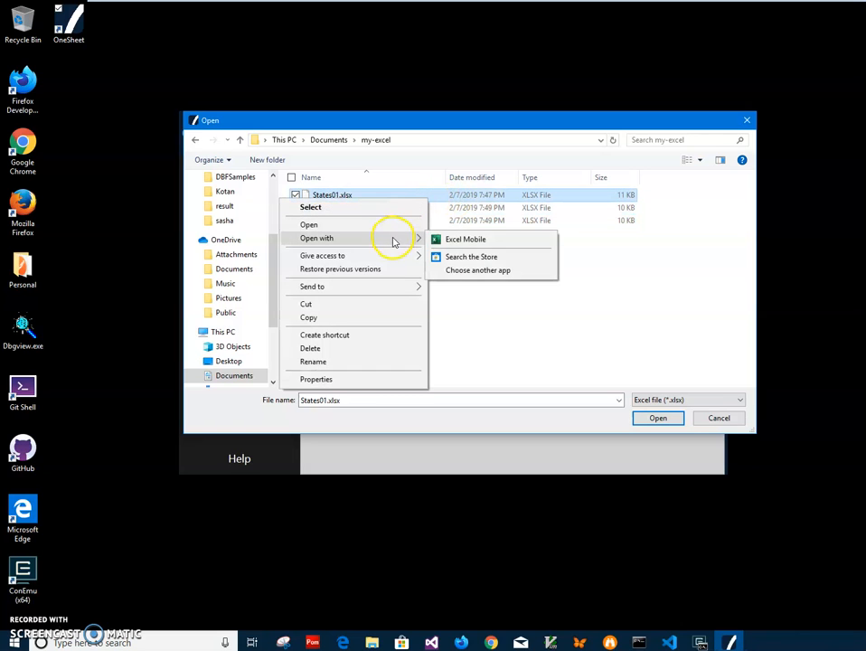
{"action": "left_click", "coordinate": [466, 239]}
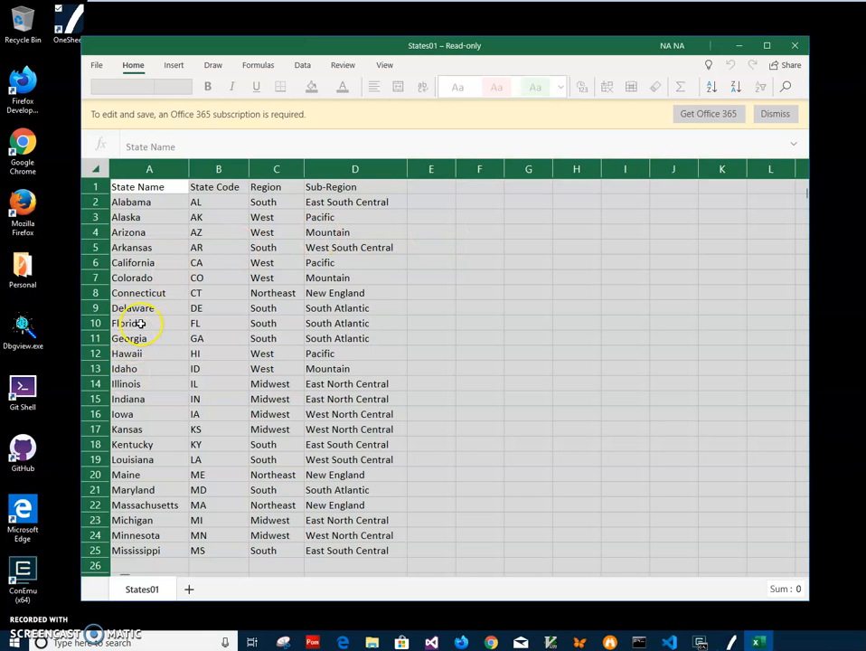
Review States01's states, close it, then preview States03.xlsx (Pennsylvania–Wyoming) and close Excel Mobile
{"action": "left_click", "coordinate": [148, 202]}
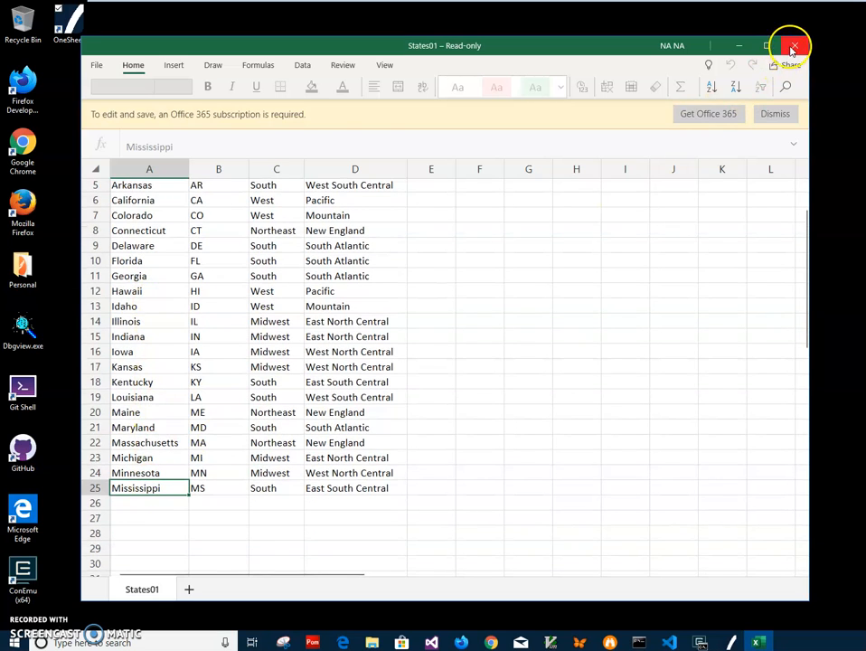
{"action": "right_click", "coordinate": [333, 206]}
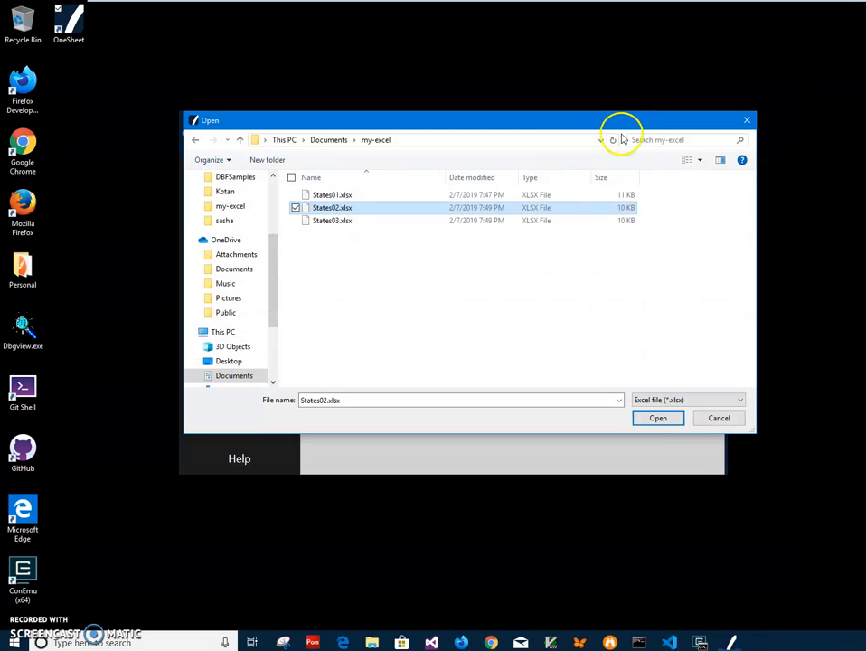
{"action": "right_click", "coordinate": [332, 220]}
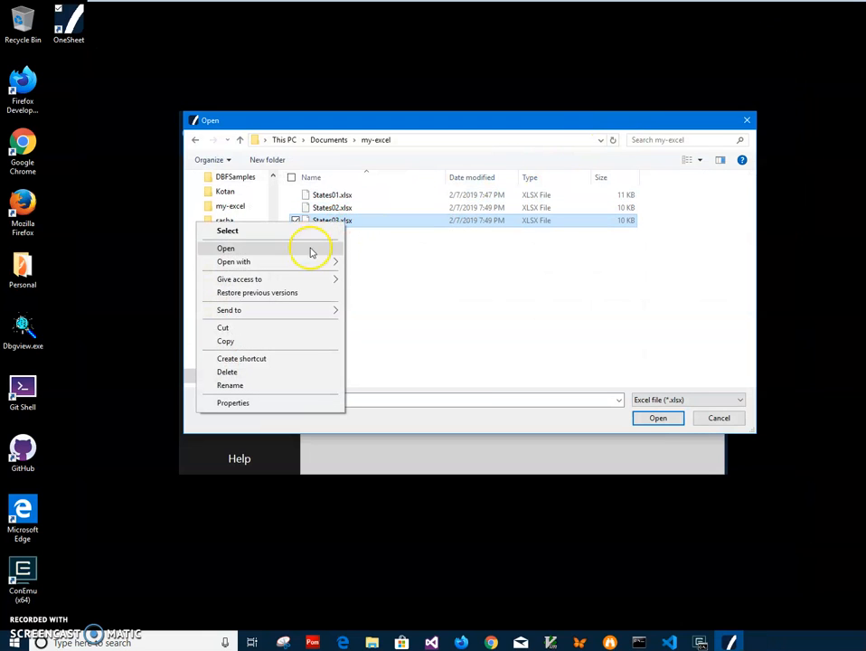
{"action": "left_click", "coordinate": [224, 248]}
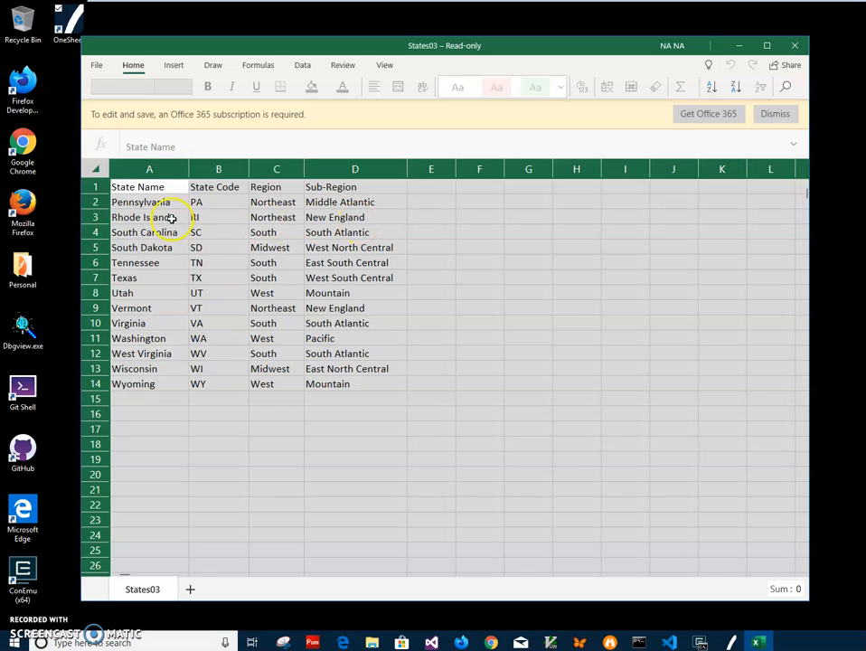
{"action": "left_click", "coordinate": [148, 203]}
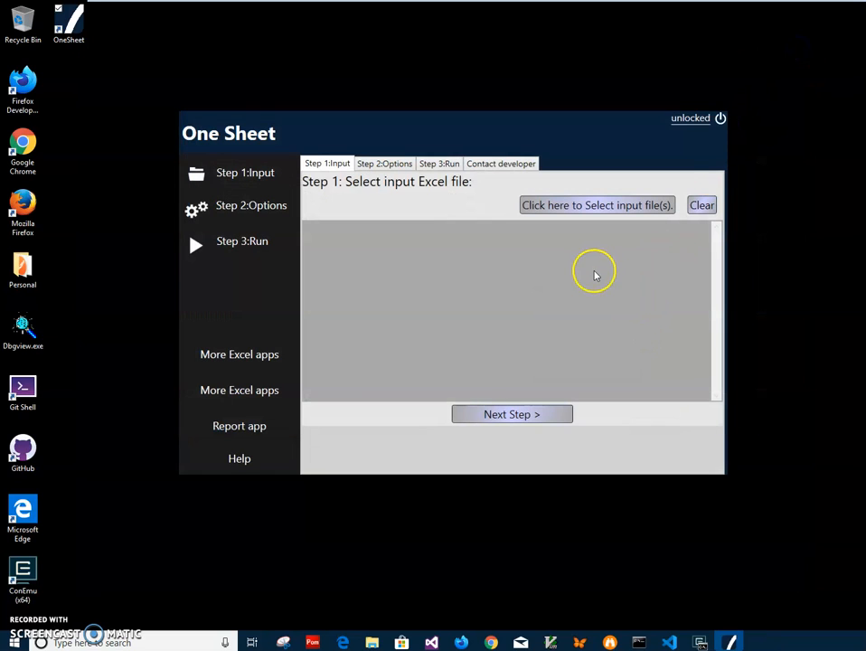
{"action": "mouse_move", "coordinate": [567, 210]}
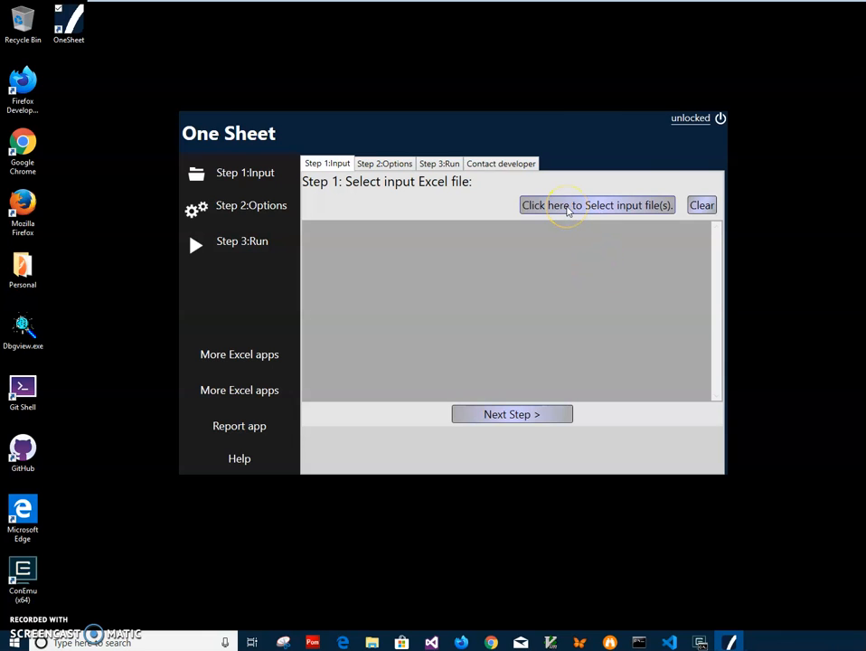
Add States01.xlsx from the my-excel folder as the first input workbook
{"action": "left_click", "coordinate": [596, 206]}
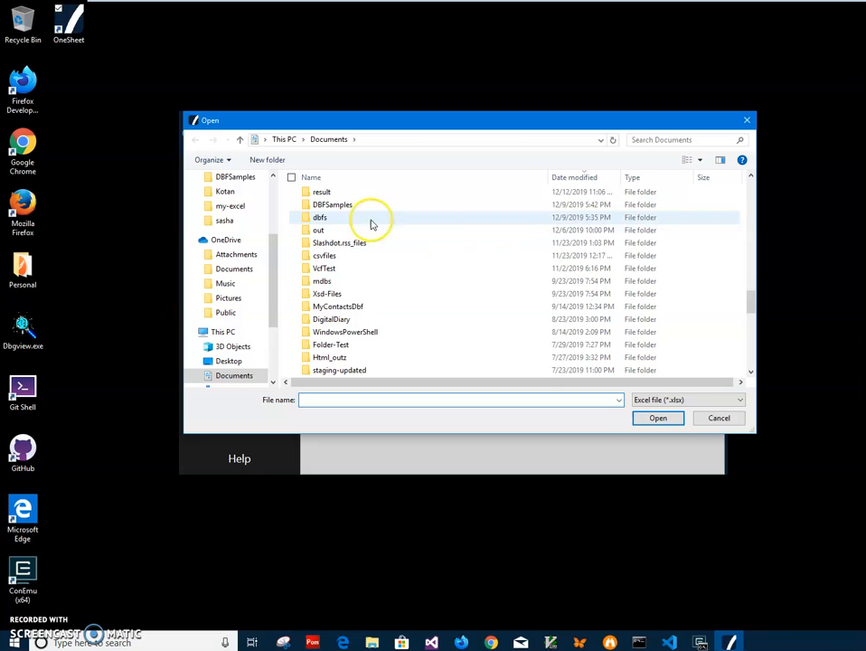
{"action": "double_click", "coordinate": [229, 206]}
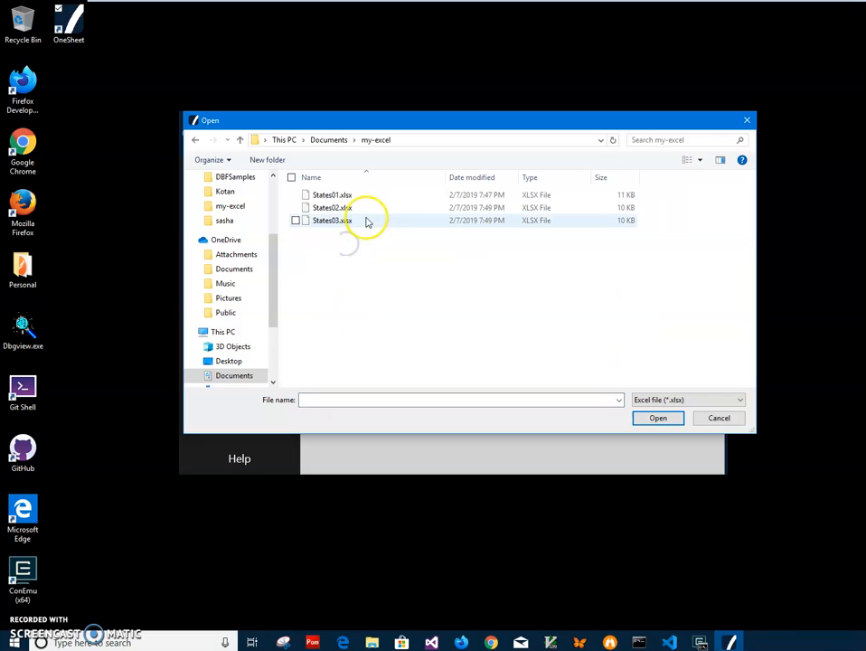
{"action": "left_click", "coordinate": [333, 195]}
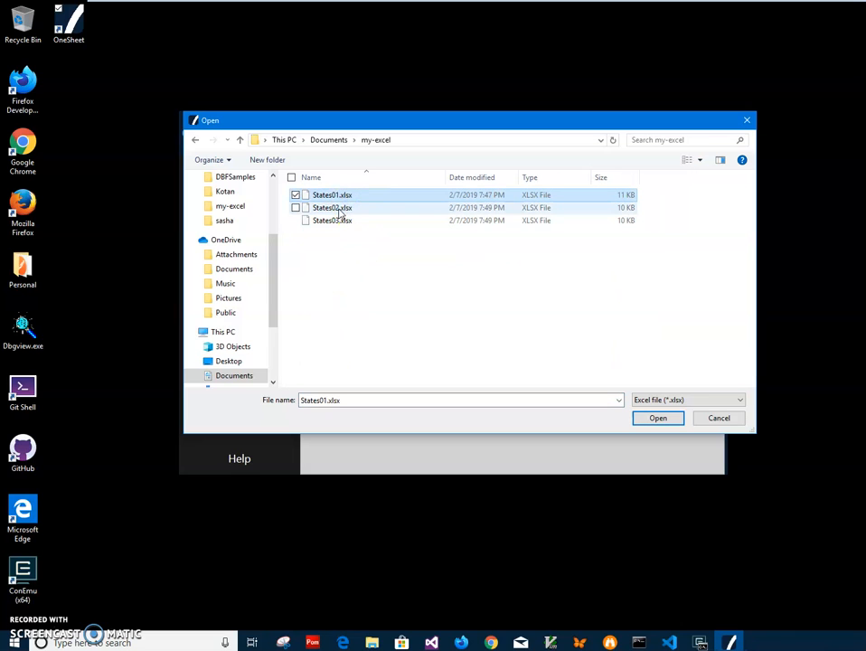
{"action": "mouse_move", "coordinate": [333, 206]}
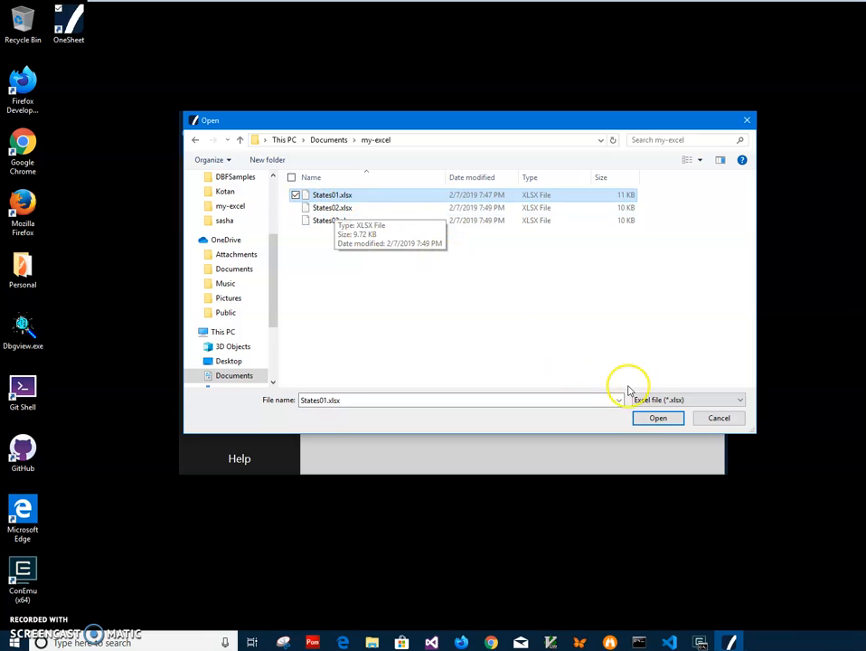
{"action": "left_click", "coordinate": [658, 418]}
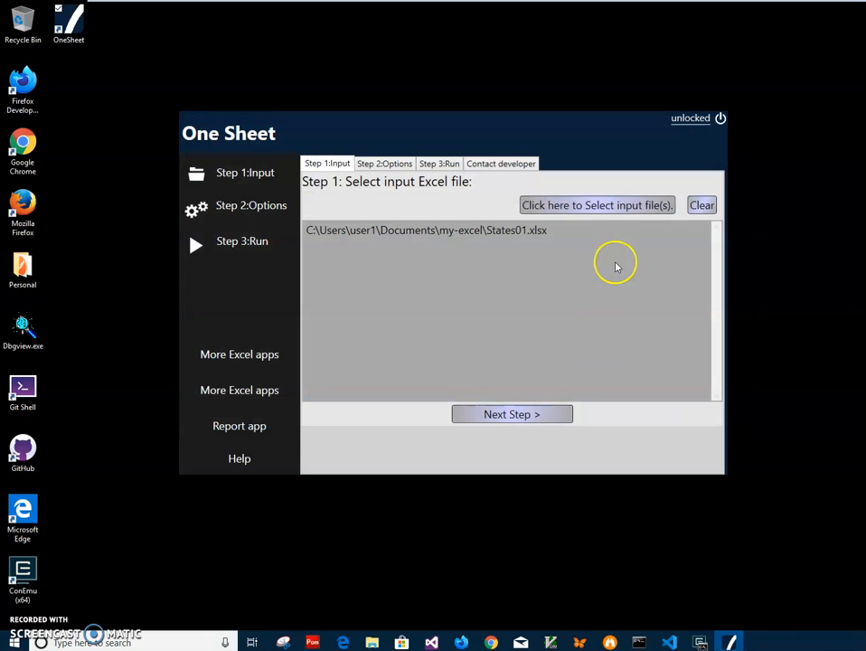
Add States02 and States03.xlsx so all three workbooks are listed as inputs
{"action": "left_click", "coordinate": [596, 204]}
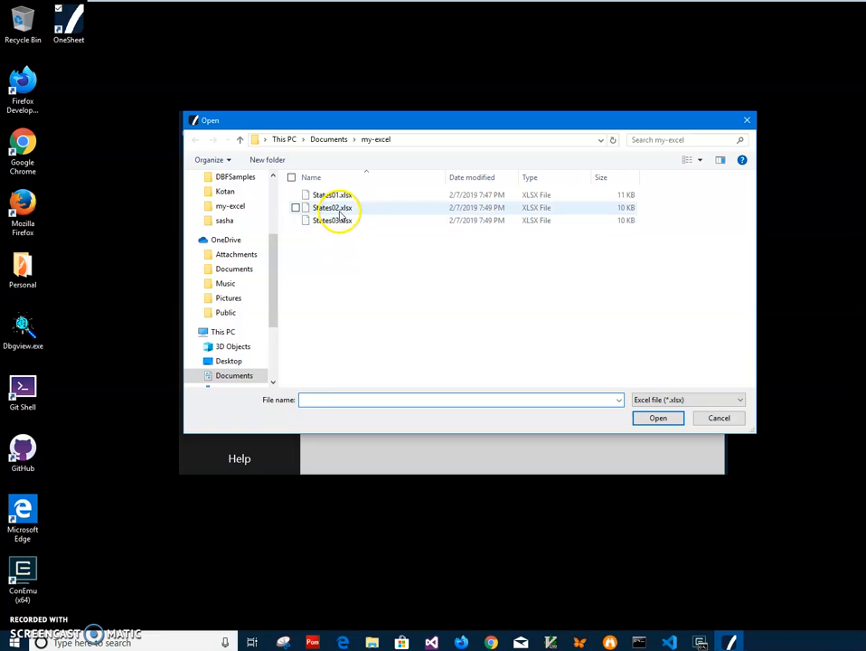
{"action": "left_click", "coordinate": [333, 206]}
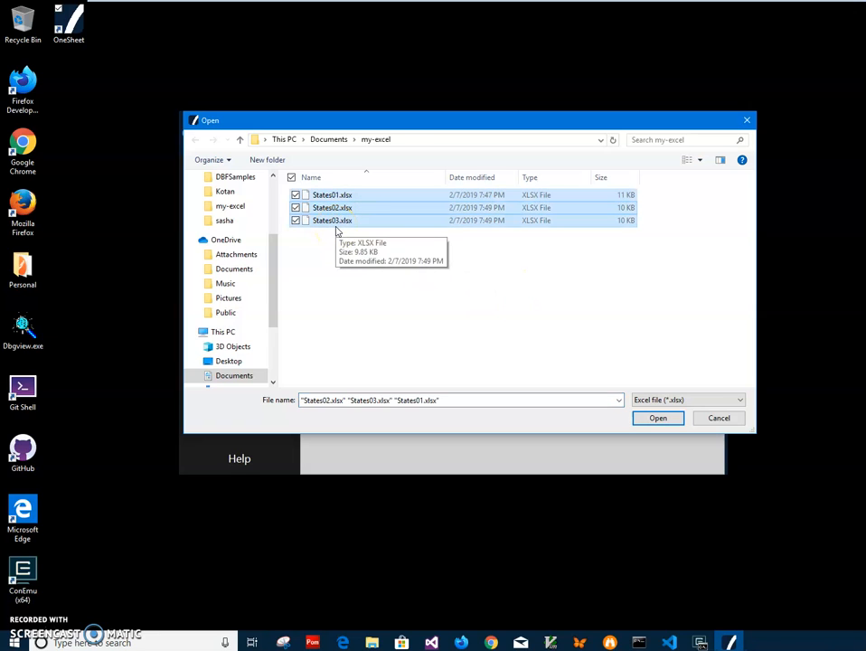
{"action": "left_click", "coordinate": [658, 418]}
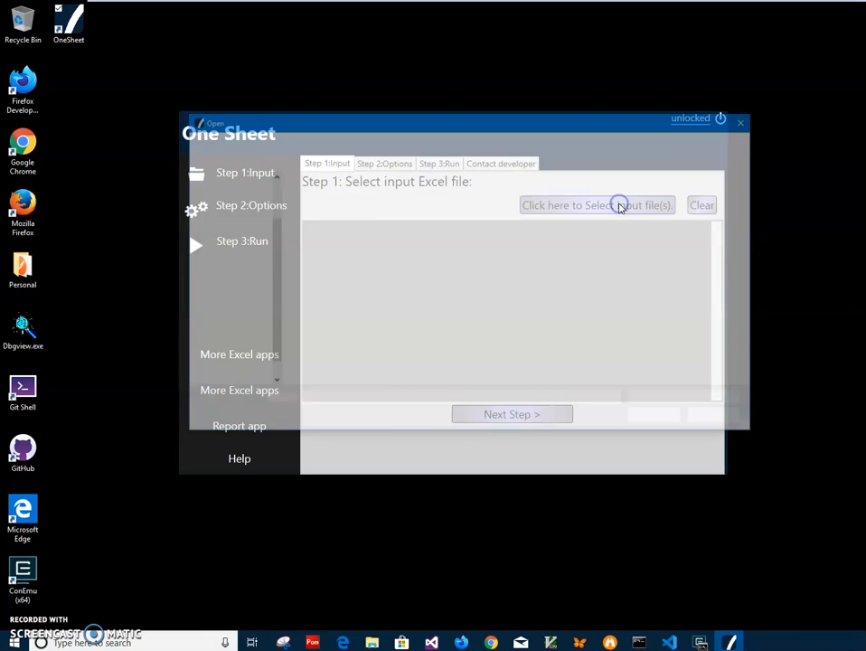
{"action": "left_click", "coordinate": [597, 206]}
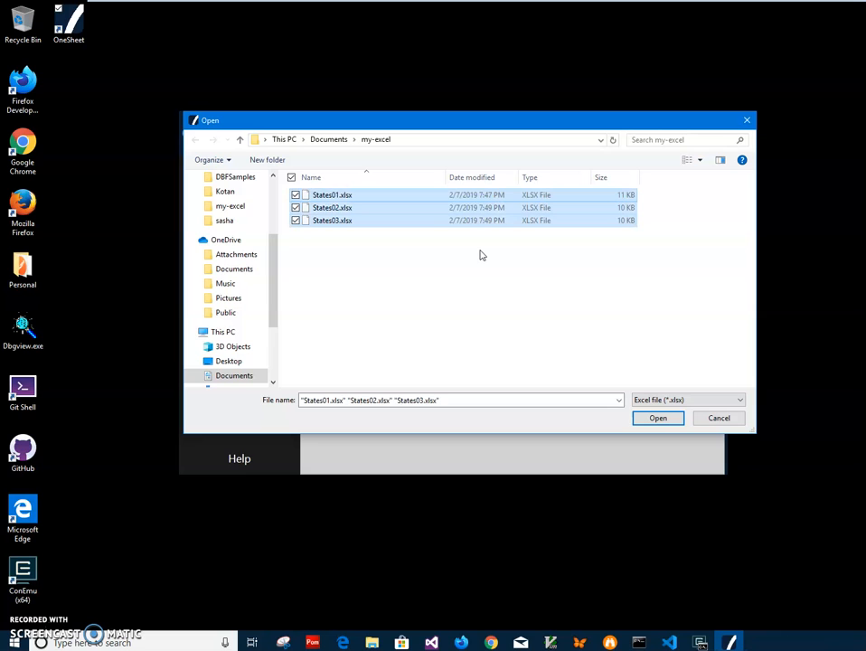
{"action": "left_click", "coordinate": [658, 417]}
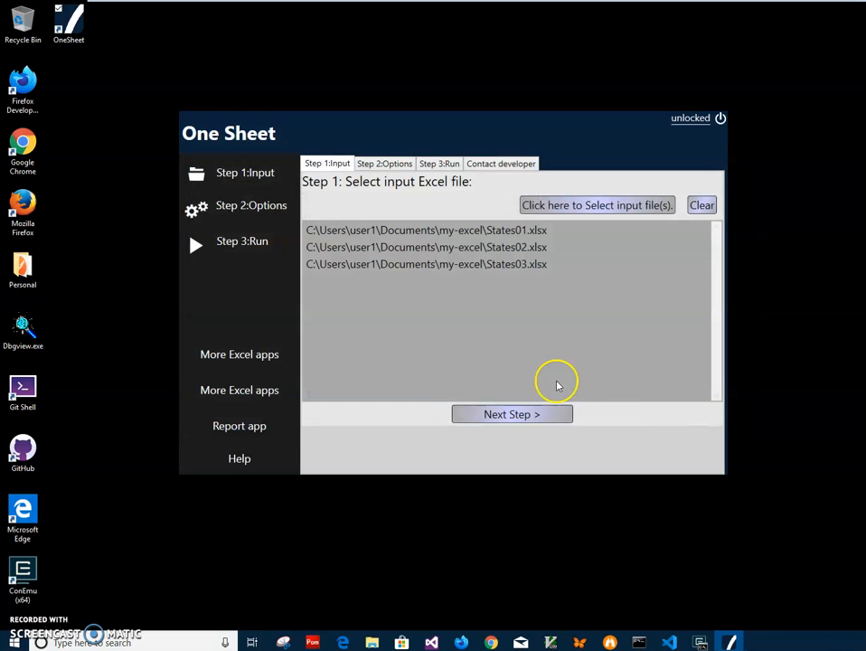
{"action": "mouse_move", "coordinate": [611, 322]}
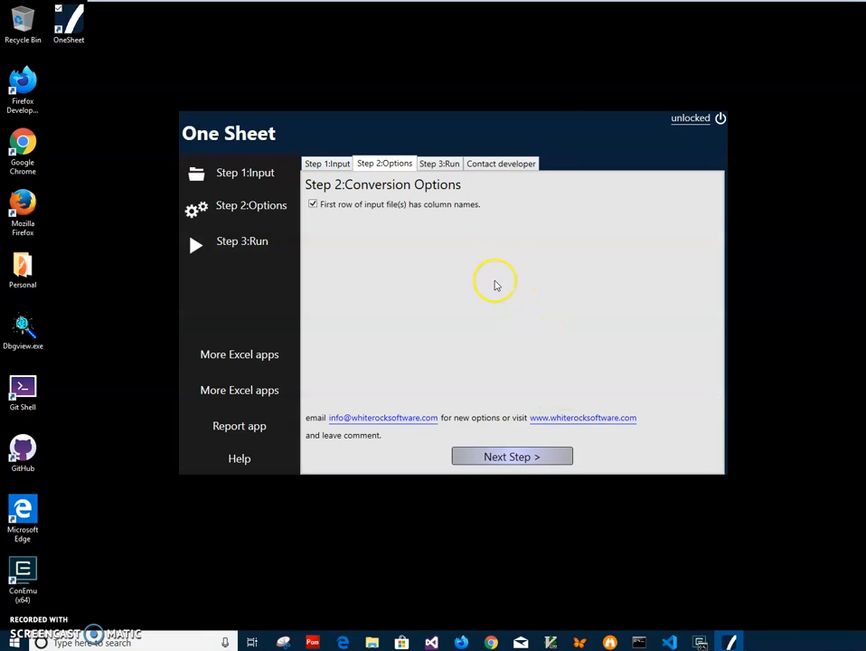
{"action": "mouse_move", "coordinate": [365, 216]}
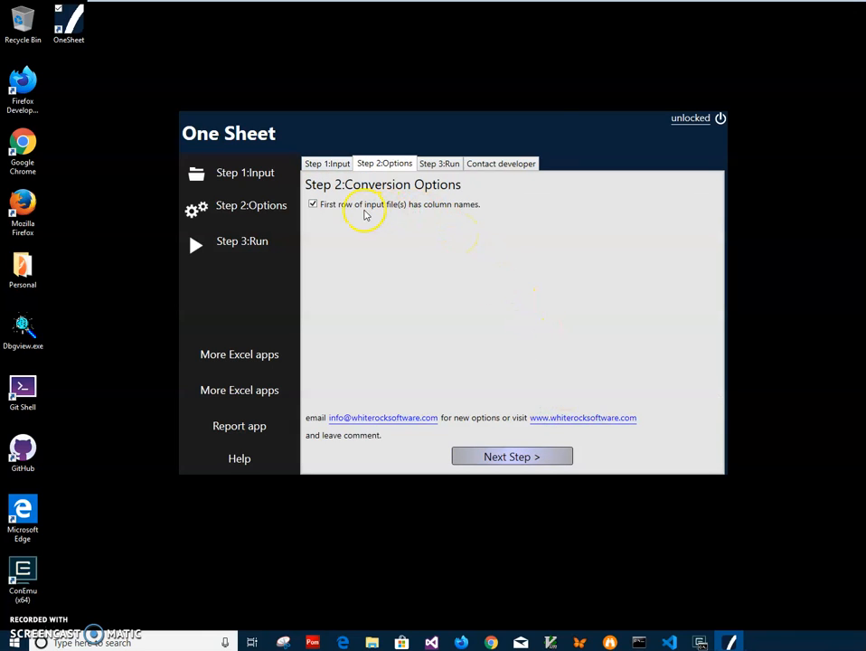
{"action": "mouse_move", "coordinate": [432, 213]}
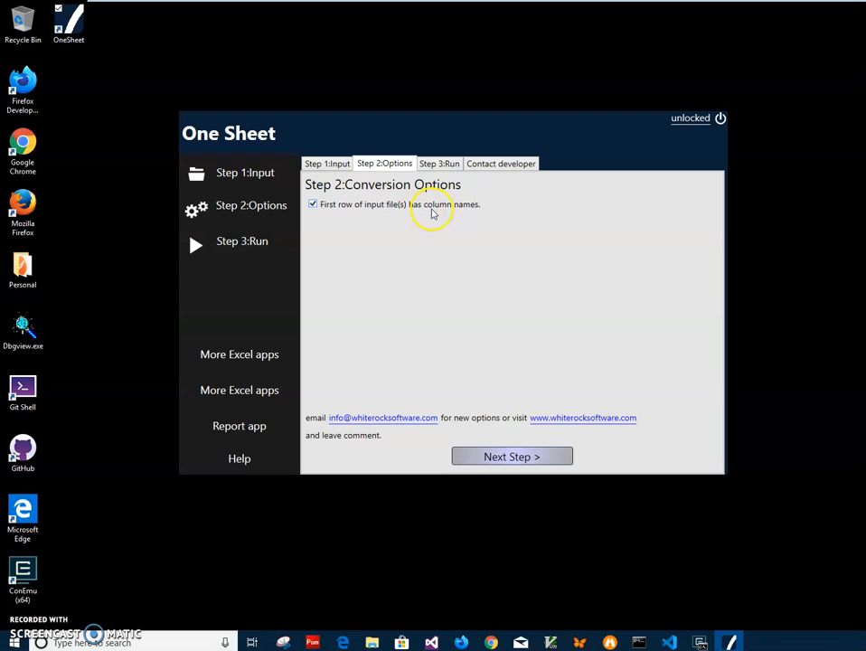
{"action": "mouse_move", "coordinate": [552, 418]}
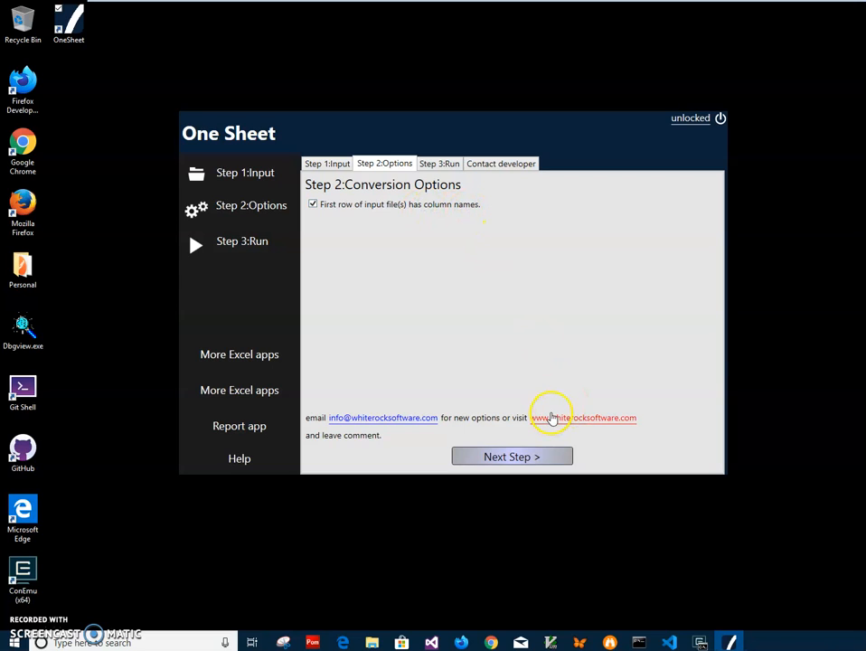
{"action": "mouse_move", "coordinate": [535, 391]}
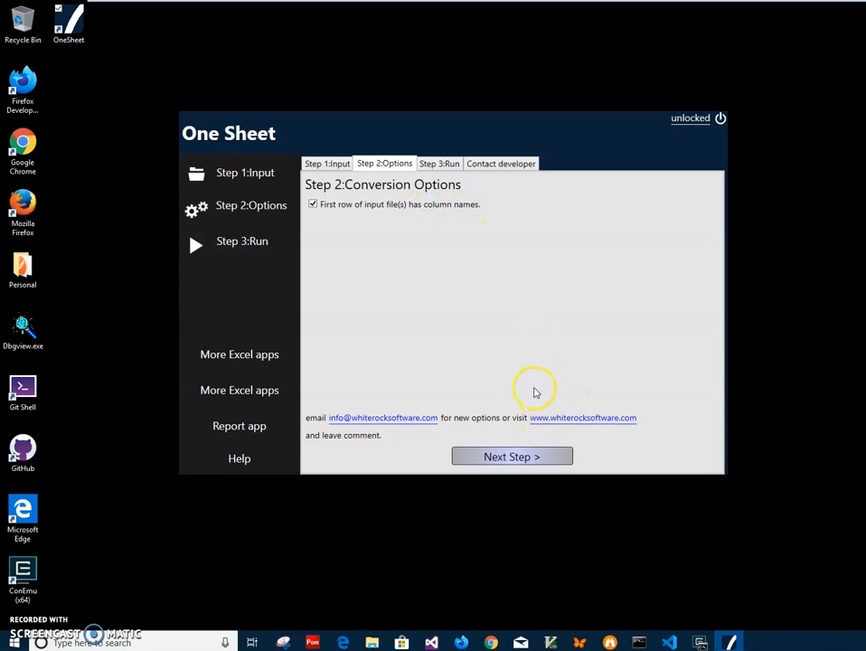
{"action": "mouse_move", "coordinate": [561, 242]}
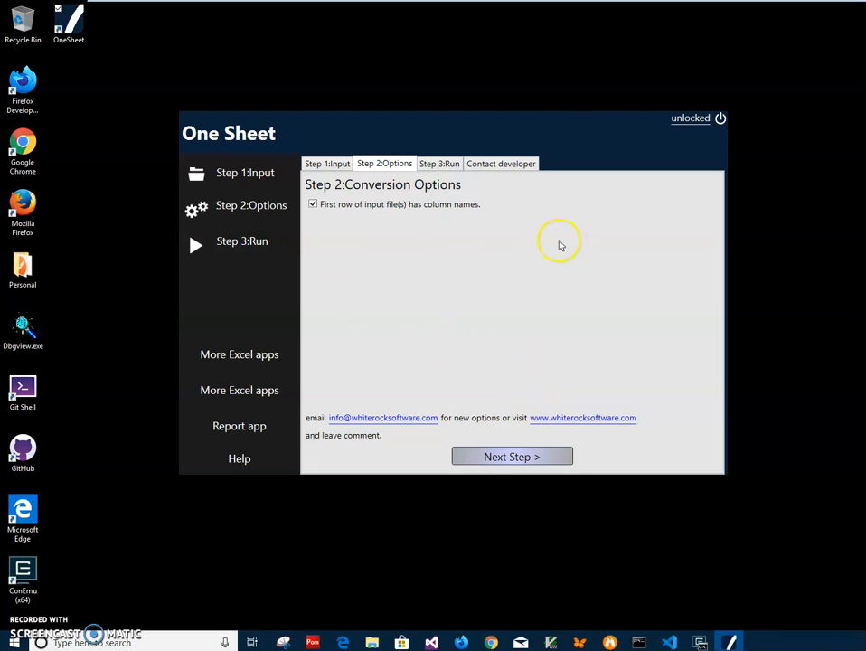
{"action": "mouse_move", "coordinate": [443, 261]}
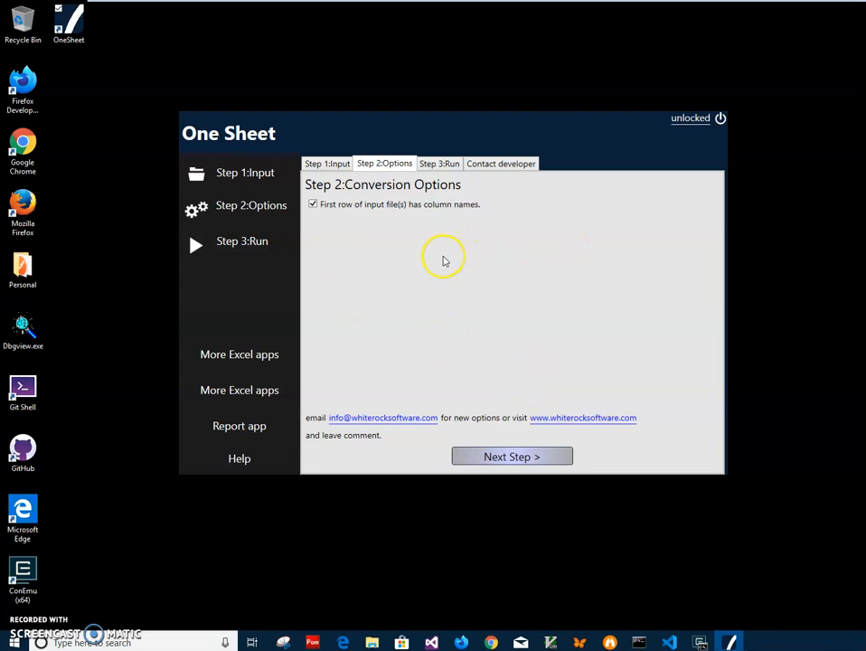
{"action": "mouse_move", "coordinate": [378, 250]}
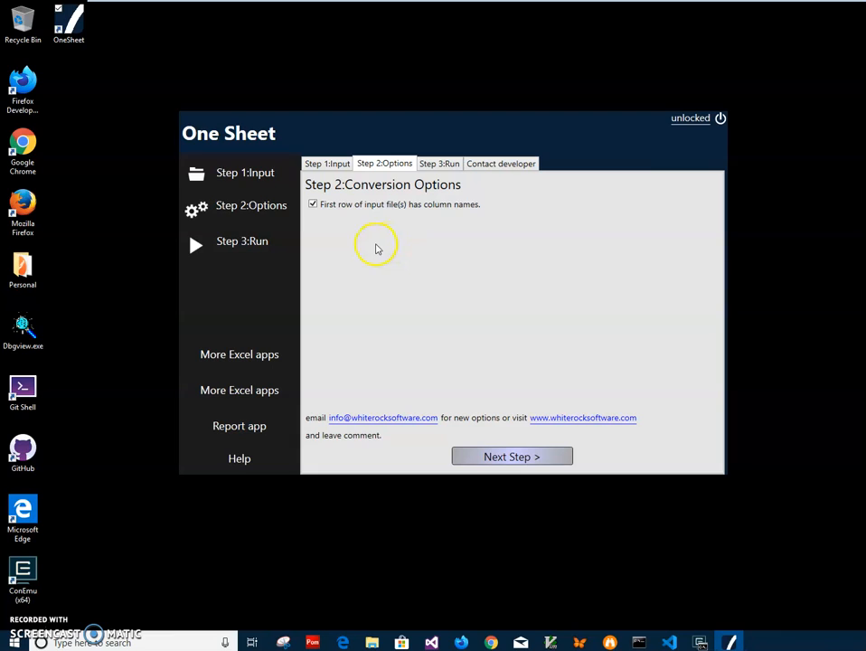
{"action": "mouse_move", "coordinate": [387, 275]}
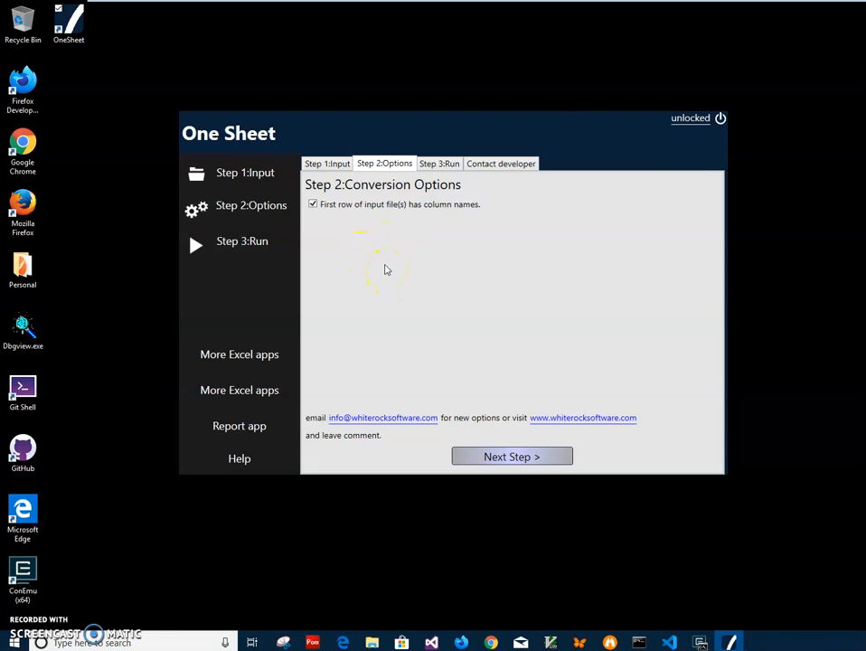
{"action": "mouse_move", "coordinate": [387, 264]}
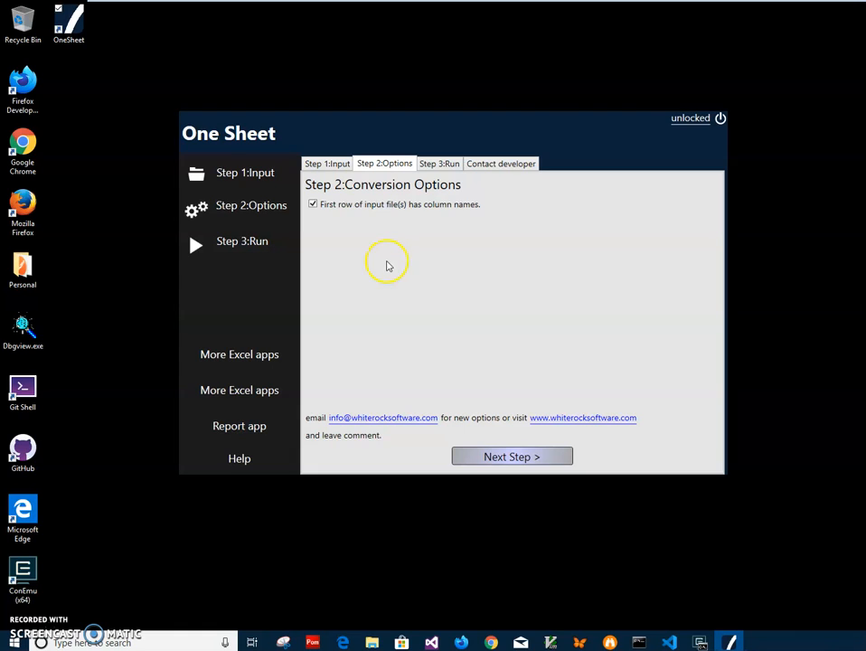
{"action": "mouse_move", "coordinate": [334, 197]}
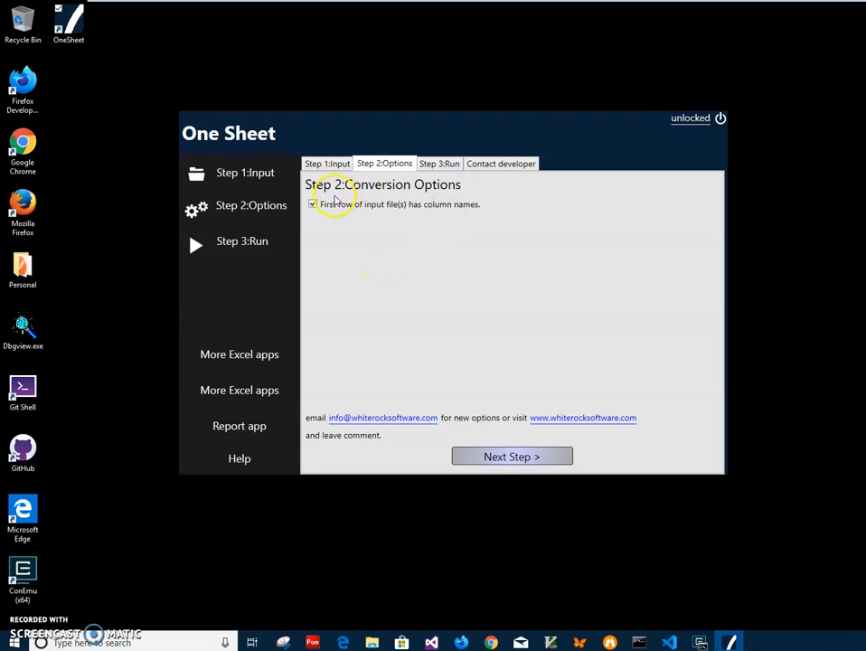
{"action": "mouse_move", "coordinate": [511, 456]}
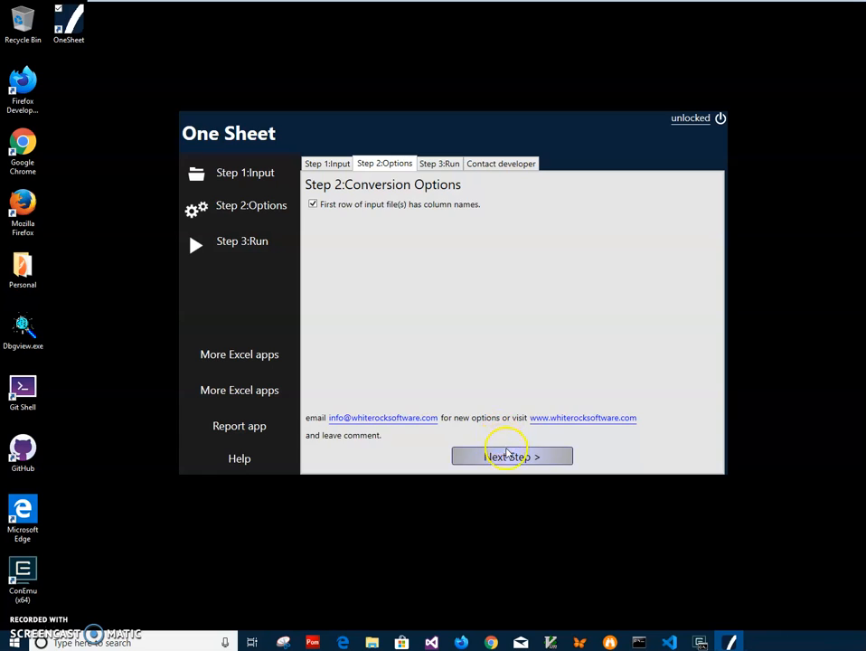
Keep the first row as column names and advance to Step 3: Run conversion
{"action": "left_click", "coordinate": [511, 455]}
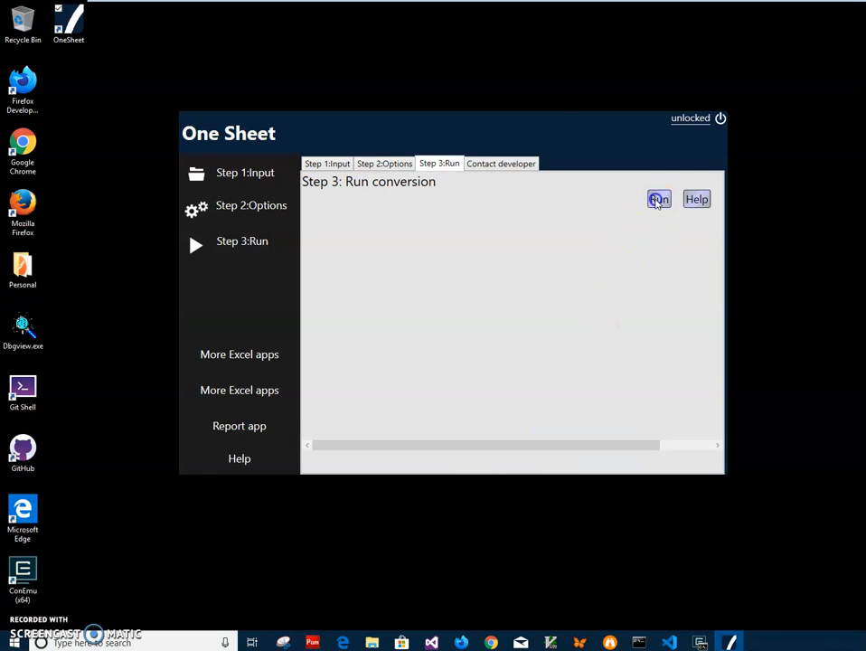
Run the merge and save the timestamped combined workbook into Documents > my-excel
{"action": "left_click", "coordinate": [658, 199]}
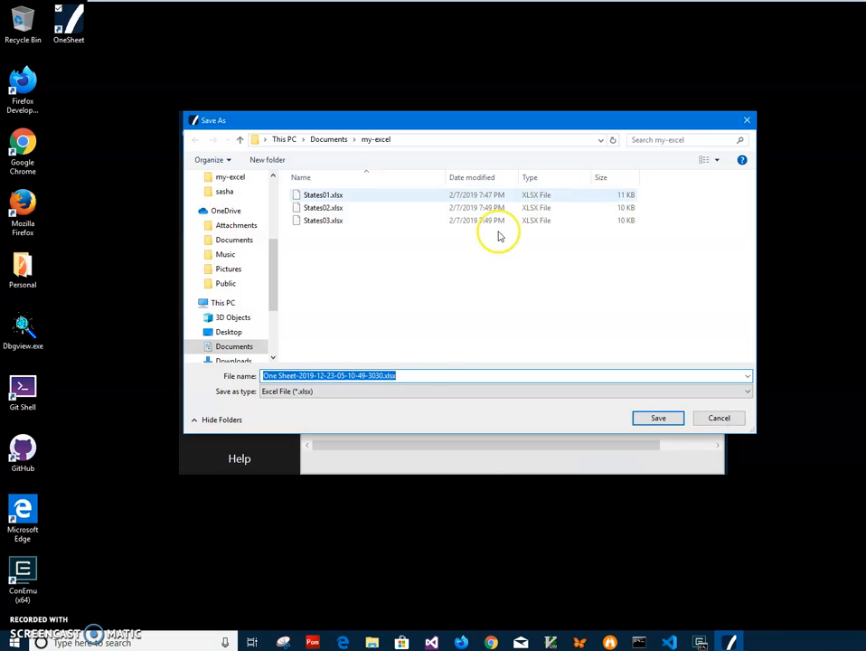
{"action": "left_click", "coordinate": [398, 374]}
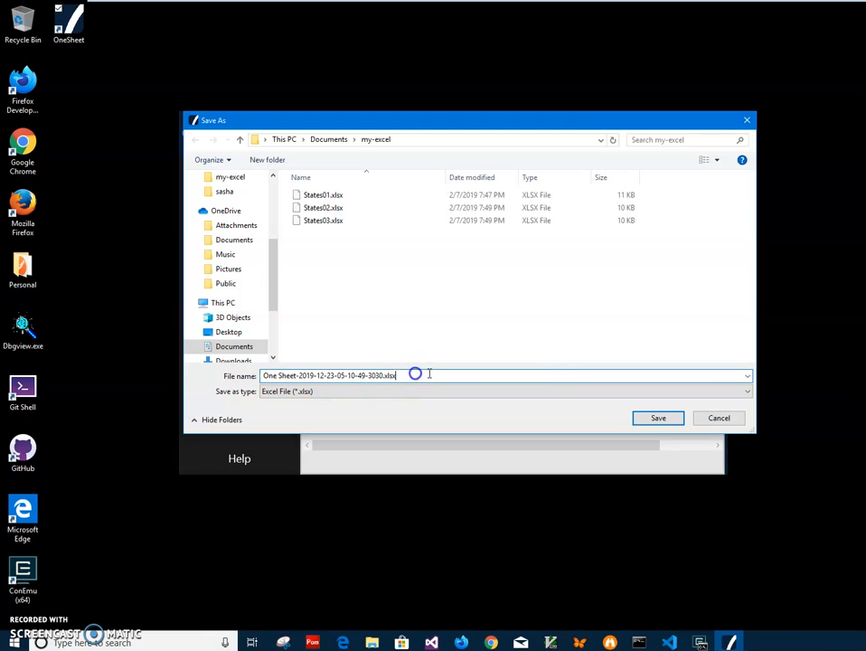
{"action": "left_click", "coordinate": [658, 418]}
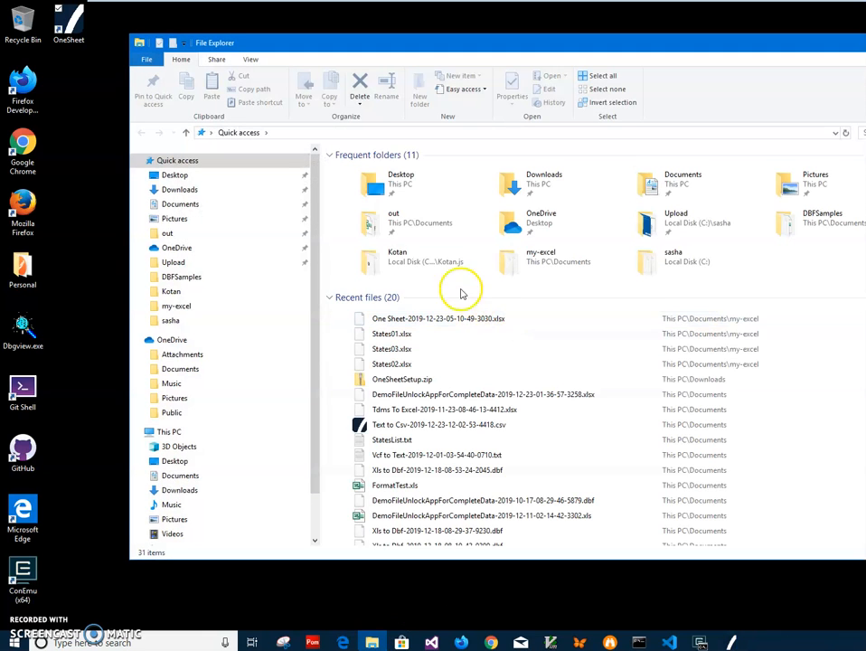
Open the saved One Sheet .xlsx from Recent files in Excel Mobile, showing combined state rows
{"action": "left_click", "coordinate": [437, 318]}
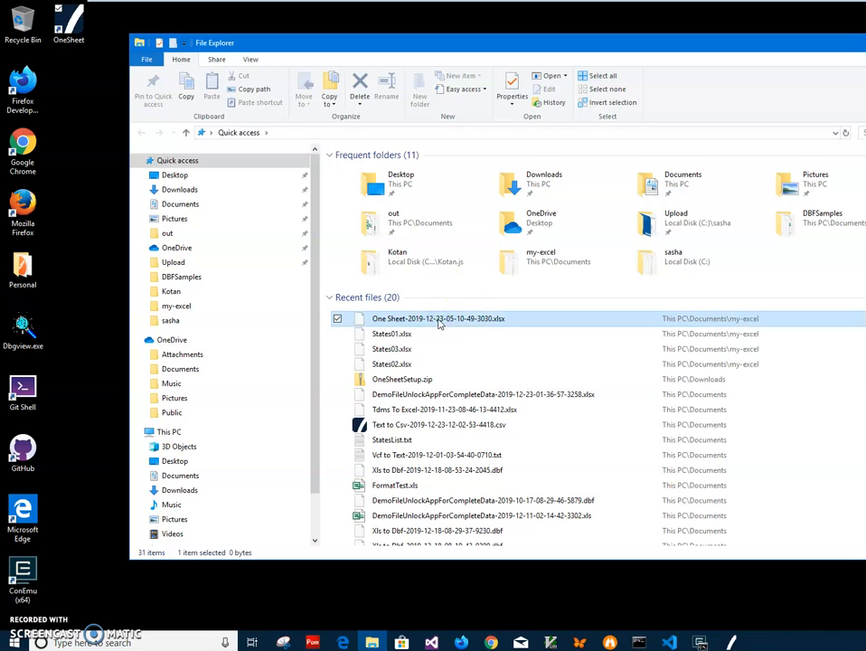
{"action": "double_click", "coordinate": [437, 318]}
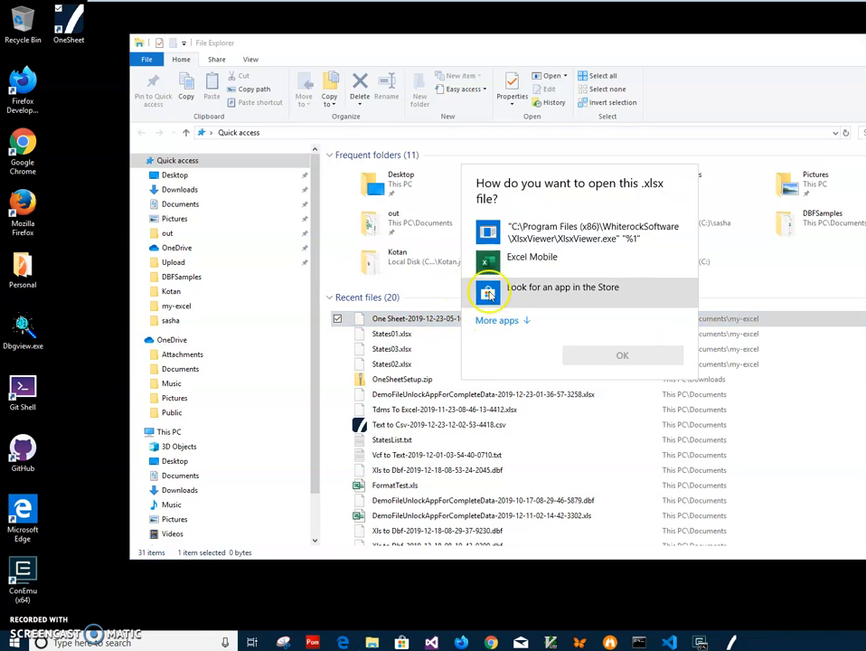
{"action": "left_click", "coordinate": [622, 354]}
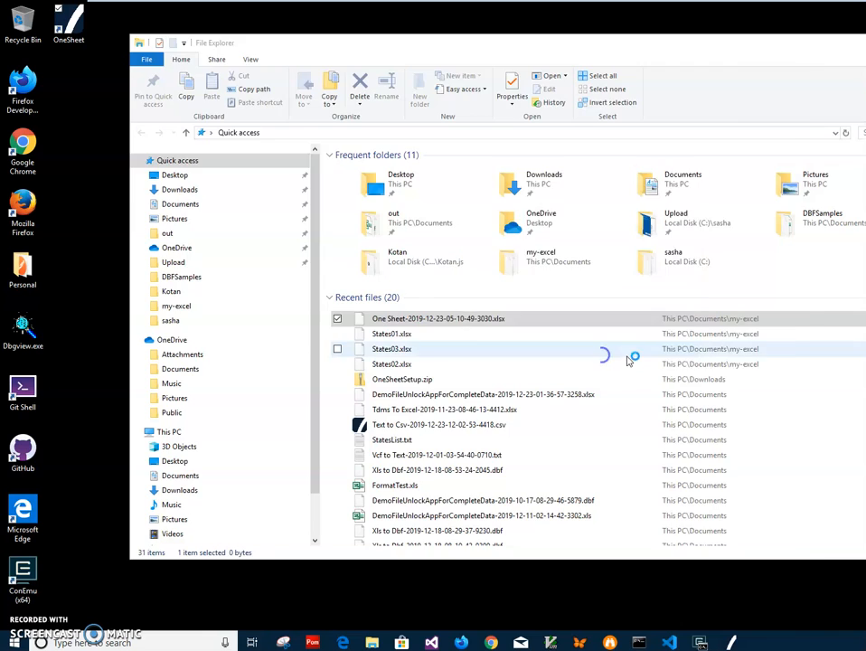
{"action": "double_click", "coordinate": [438, 318]}
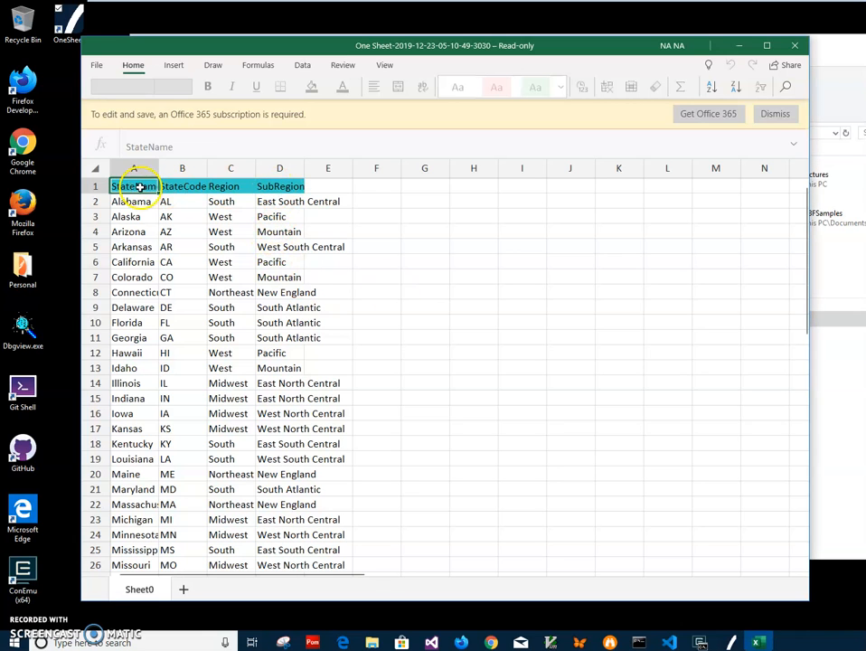
{"action": "left_click", "coordinate": [278, 187]}
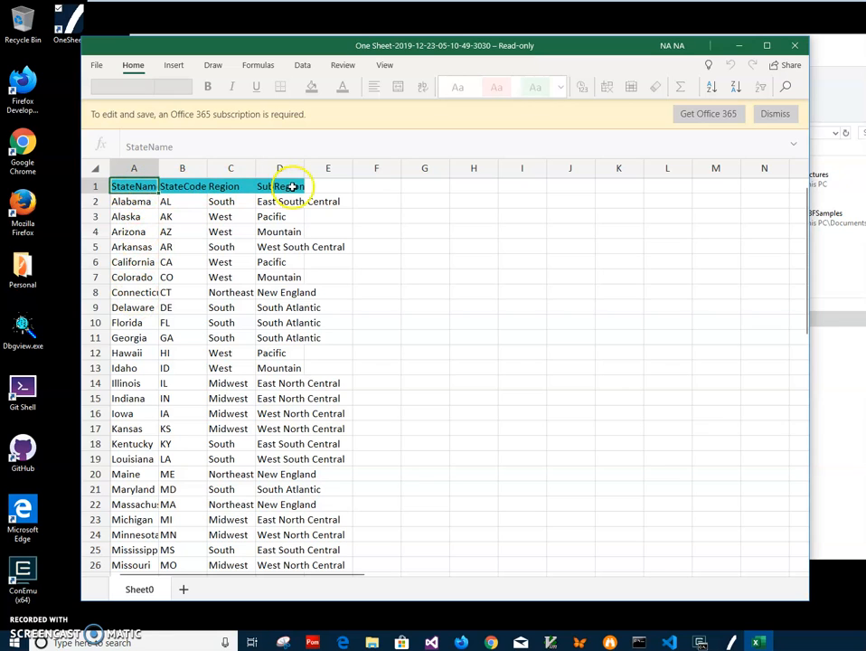
{"action": "left_click", "coordinate": [134, 413]}
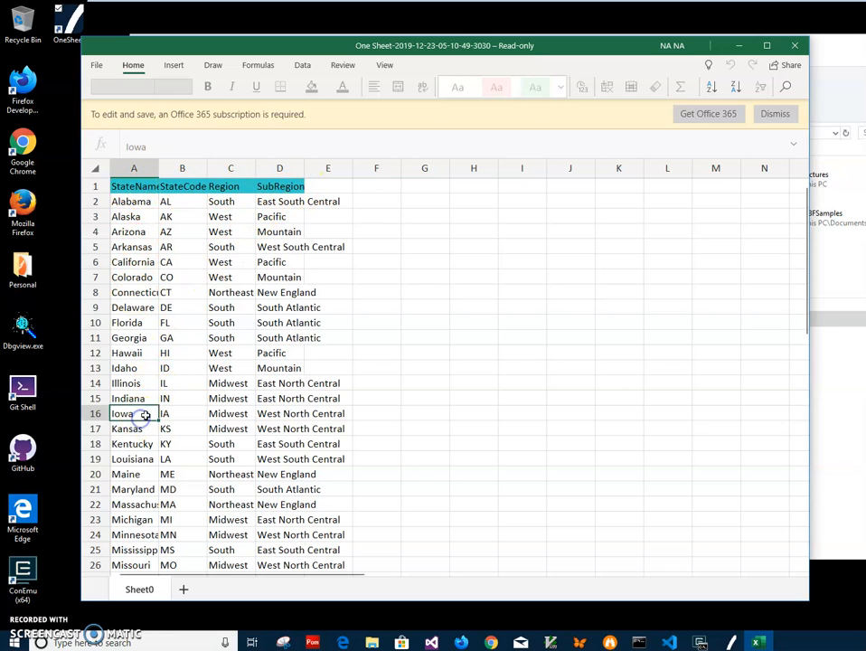
{"action": "scroll", "scroll_direction": "down", "scroll_amount": 3}
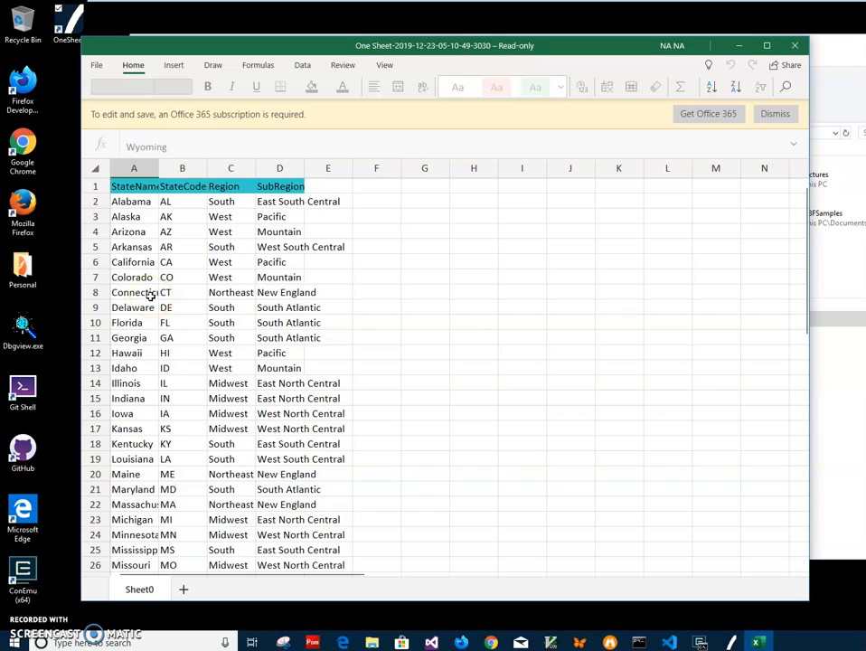
{"action": "scroll", "scroll_direction": "down", "scroll_amount": 3}
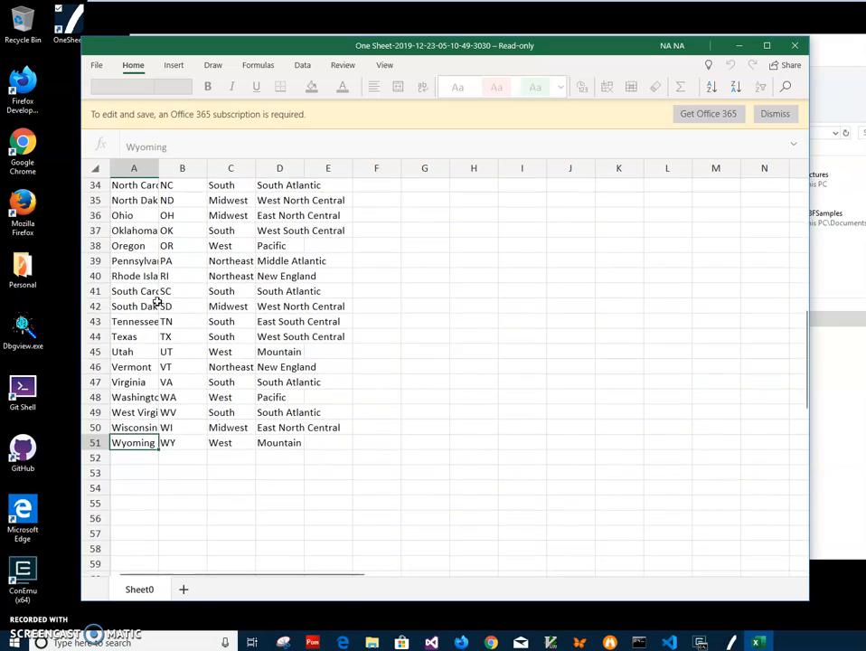
{"action": "scroll", "scroll_direction": "up", "scroll_amount": 3}
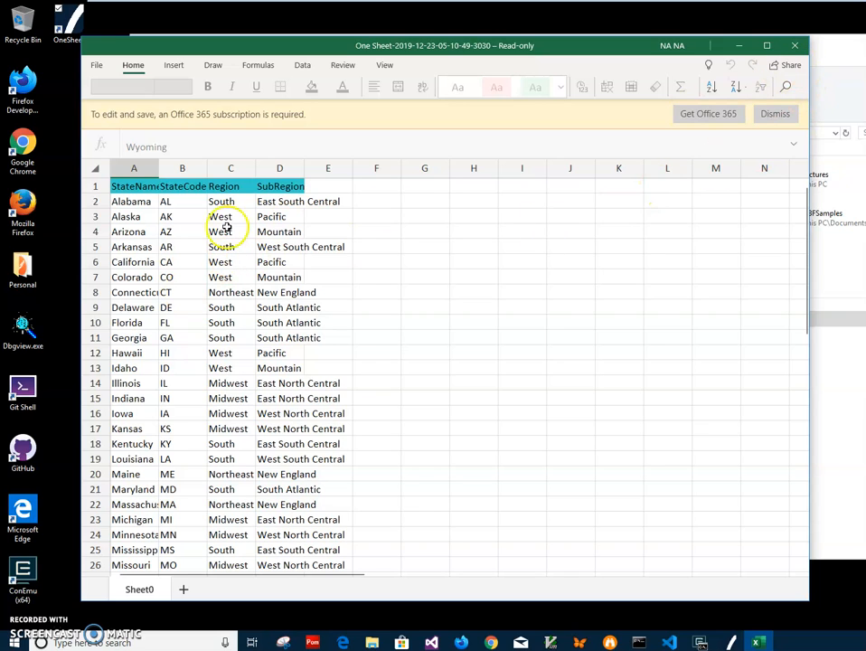
{"action": "mouse_move", "coordinate": [470, 188]}
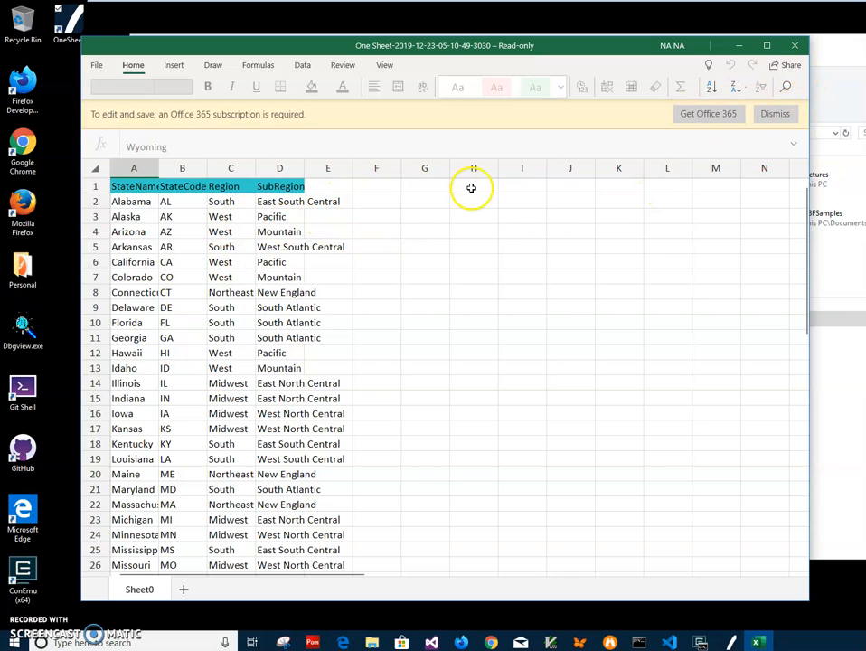
{"action": "left_click", "coordinate": [230, 217]}
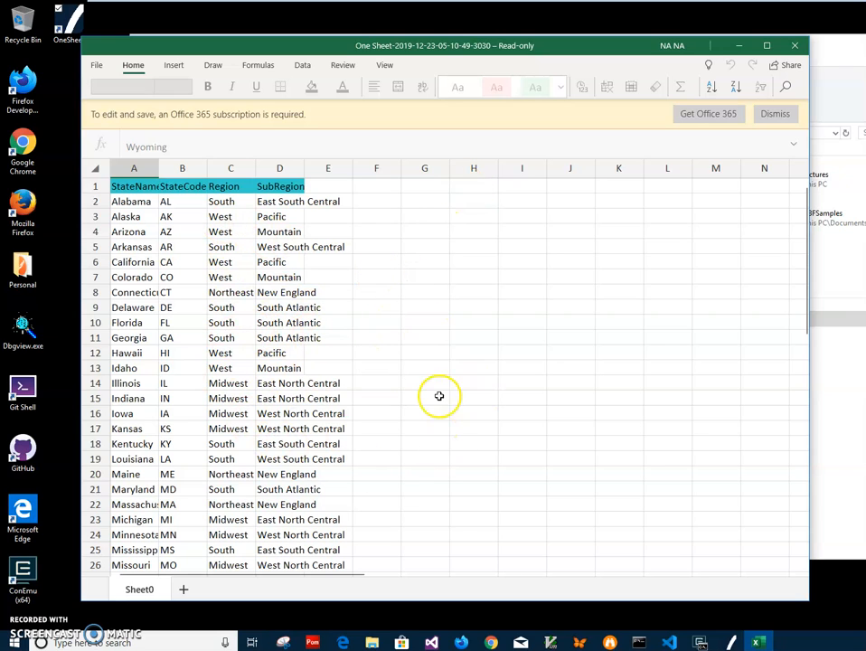
{"action": "left_click", "coordinate": [329, 186]}
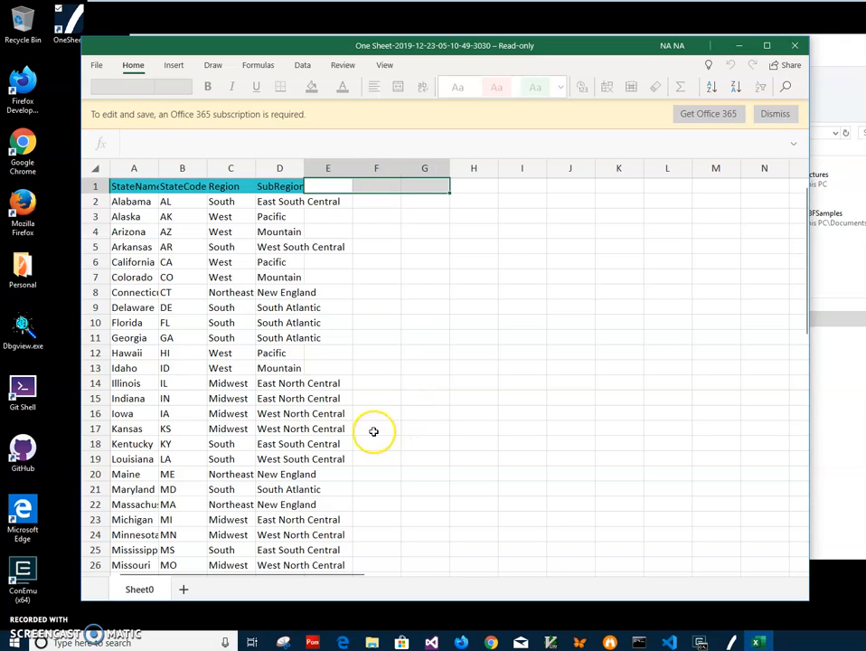
{"action": "left_click_drag", "start_coordinate": [375, 430], "coordinate": [450, 531]}
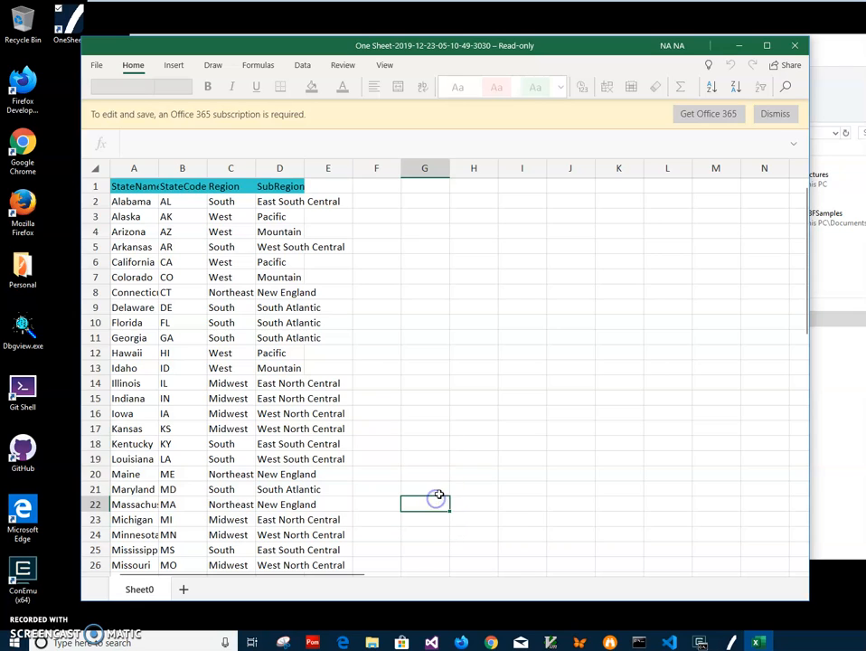
{"action": "scroll", "scroll_direction": "down", "scroll_amount": 3}
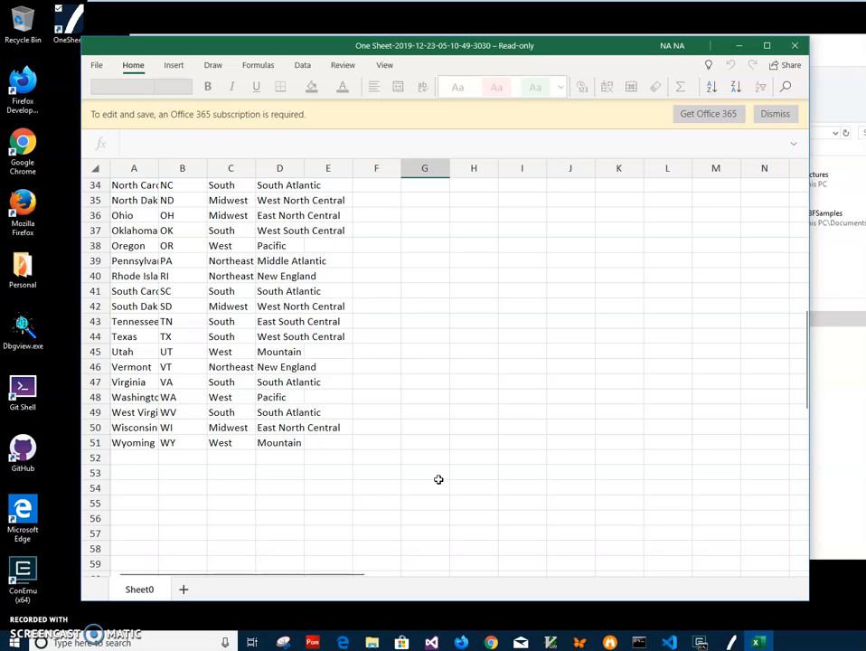
{"action": "mouse_move", "coordinate": [744, 147]}
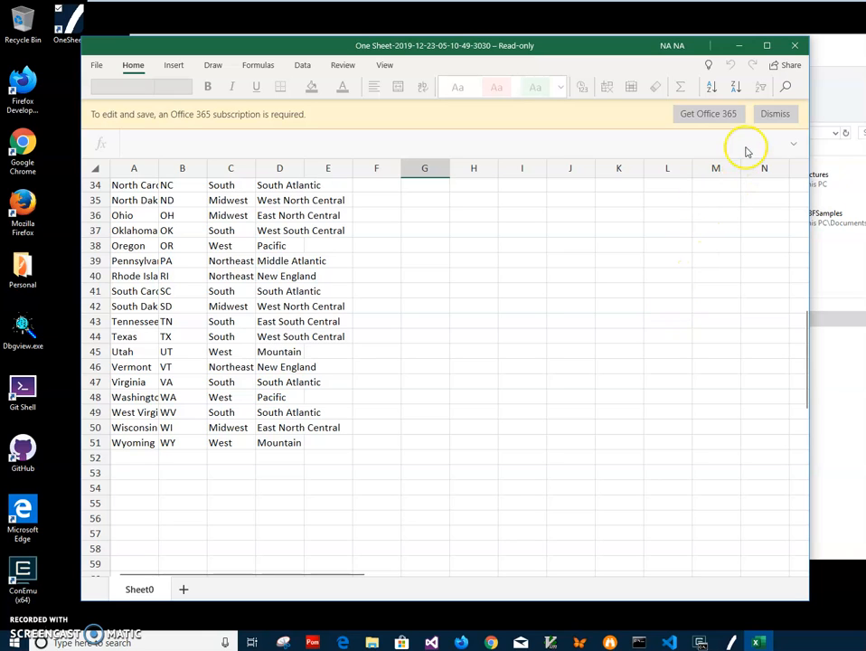
{"action": "mouse_move", "coordinate": [520, 251]}
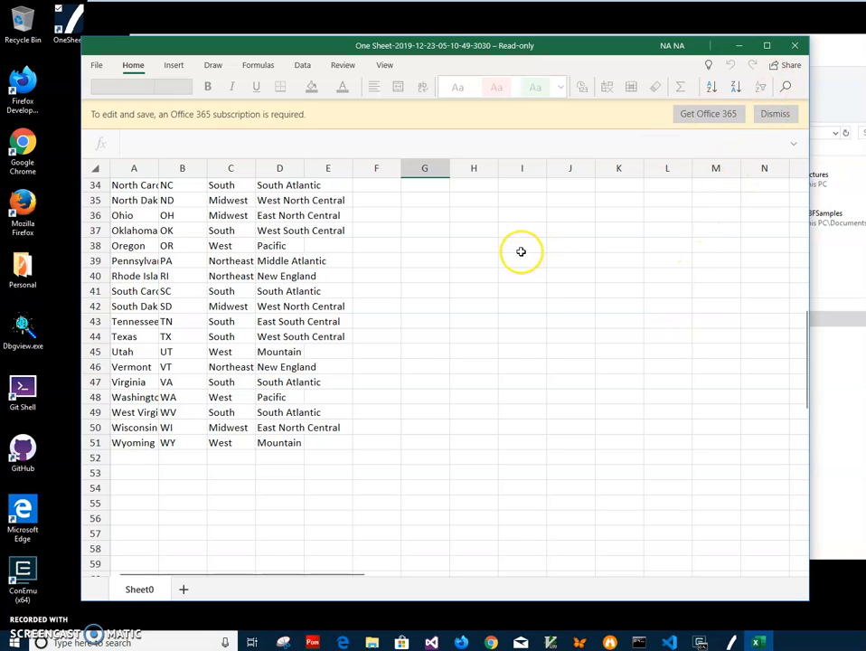